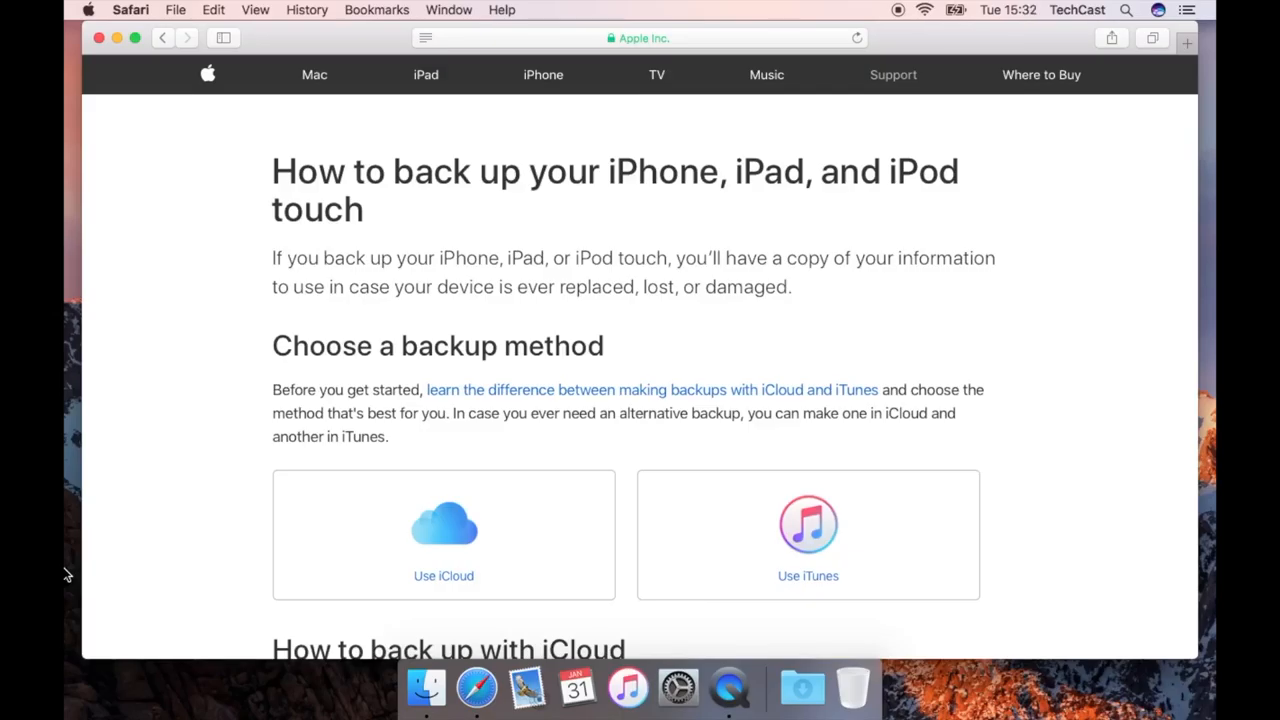
- Scroll the Apple Support backup article down to the 'How to back up with iTunes' section
{"action": "scroll", "scroll_direction": "down", "scroll_amount": 3}
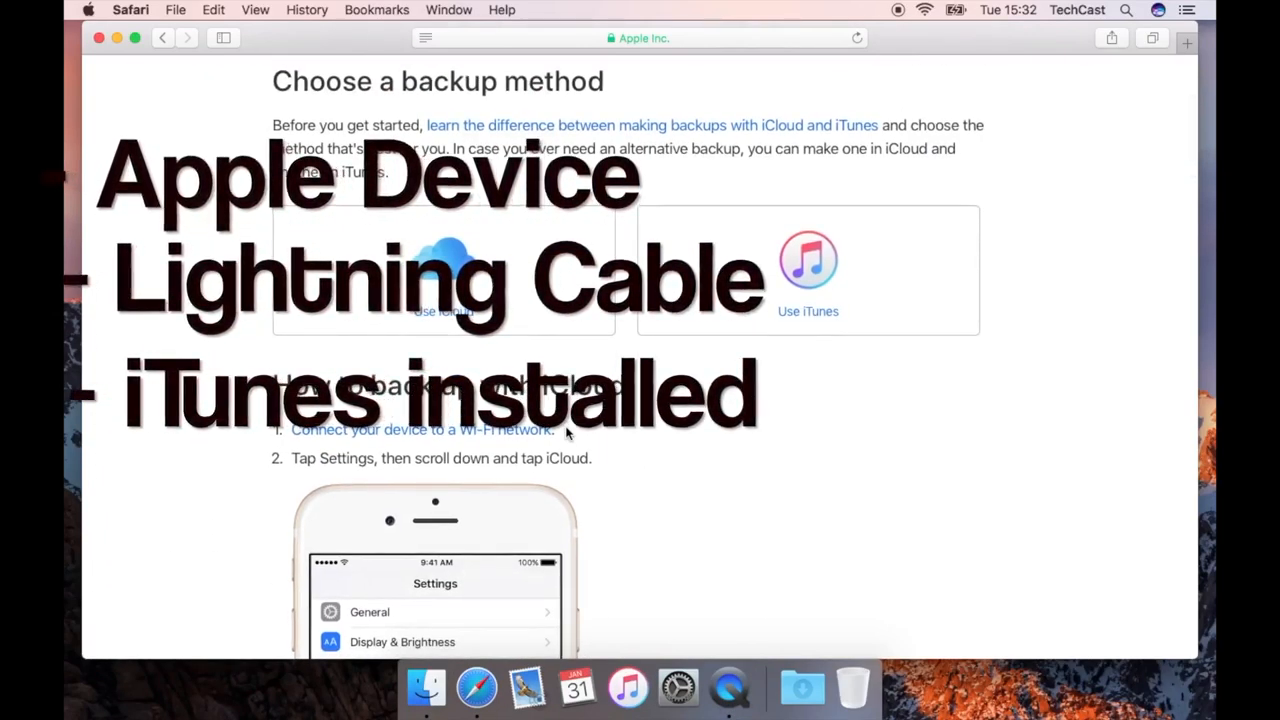
{"action": "scroll", "scroll_direction": "down", "scroll_amount": 3}
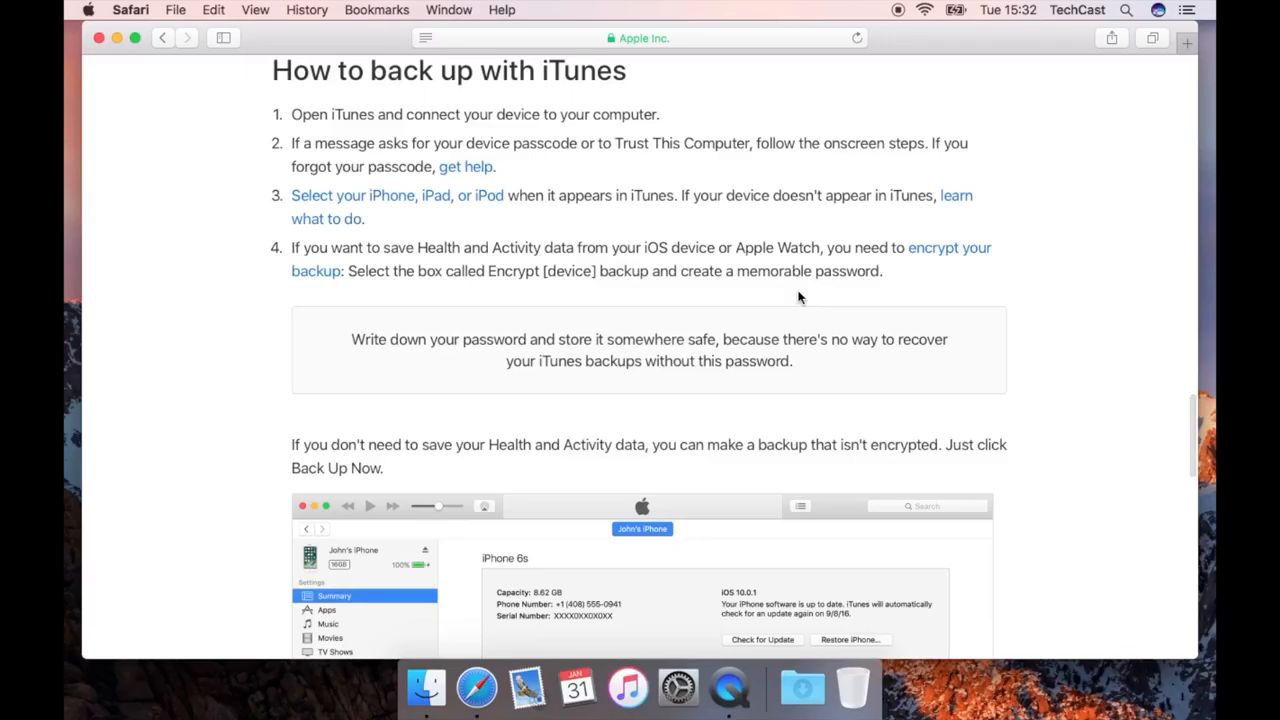
{"action": "mouse_move", "coordinate": [1035, 250]}
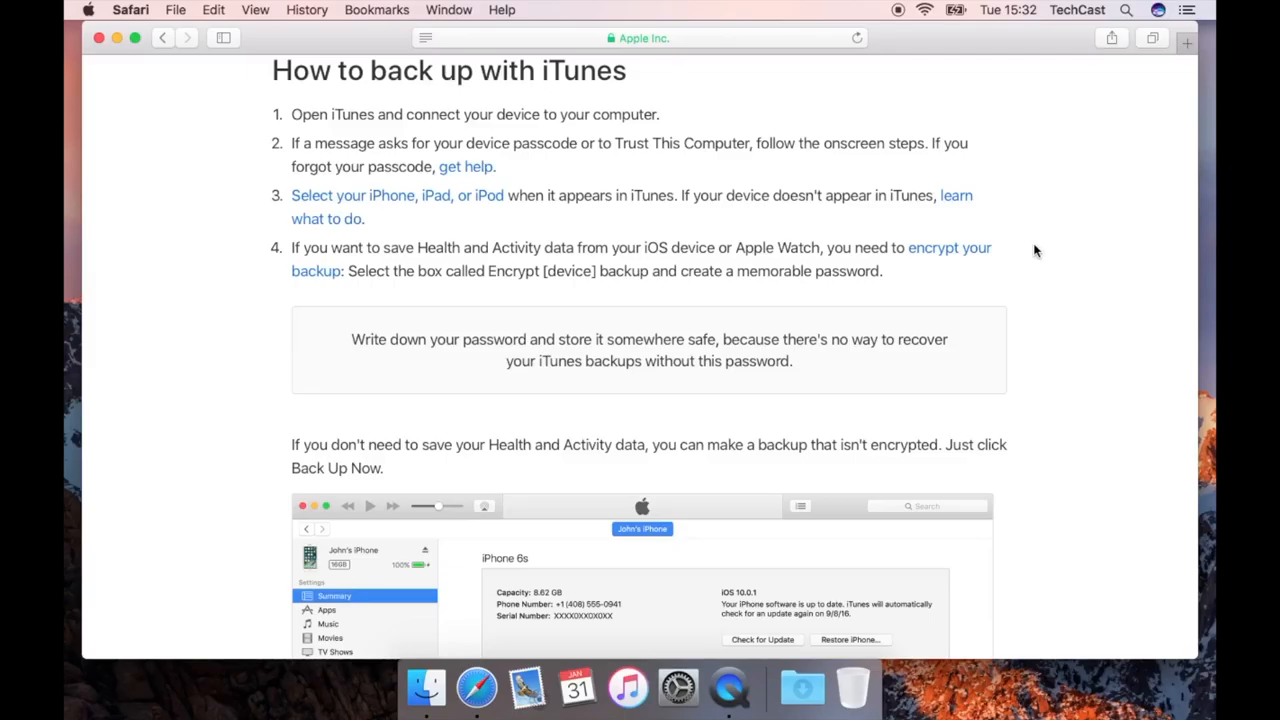
{"action": "mouse_move", "coordinate": [679, 687]}
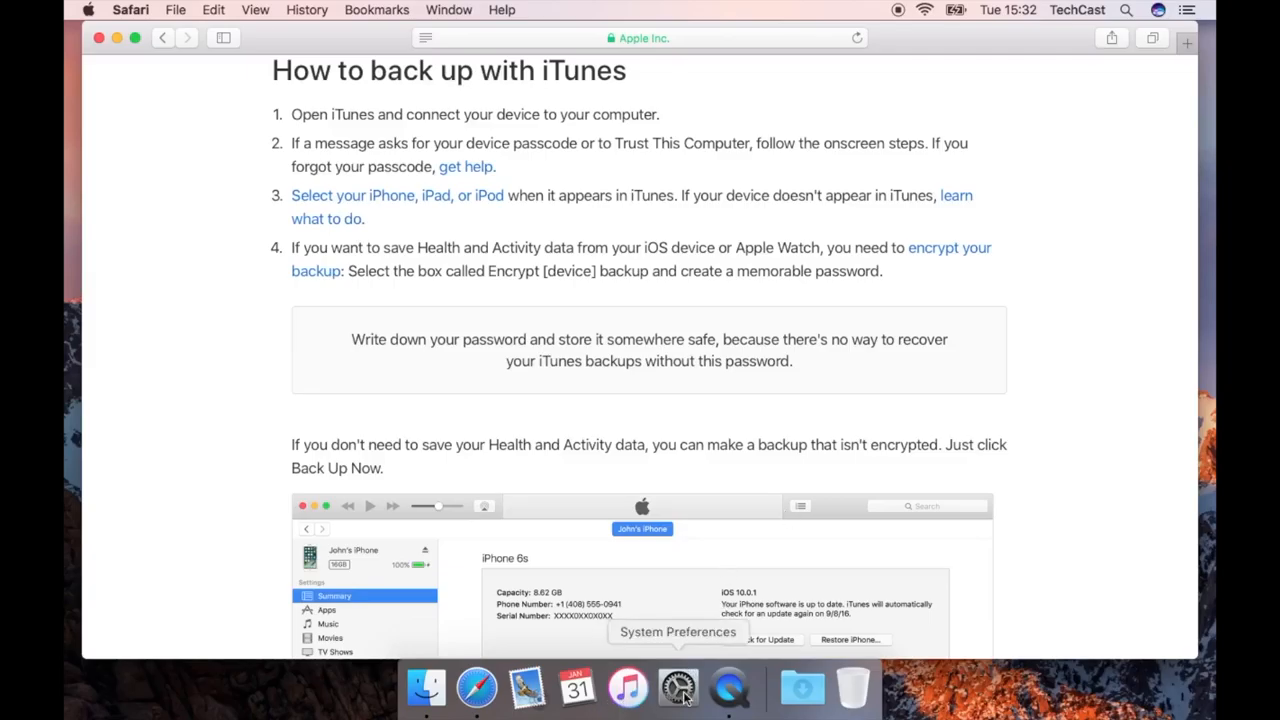
{"action": "mouse_move", "coordinate": [477, 687]}
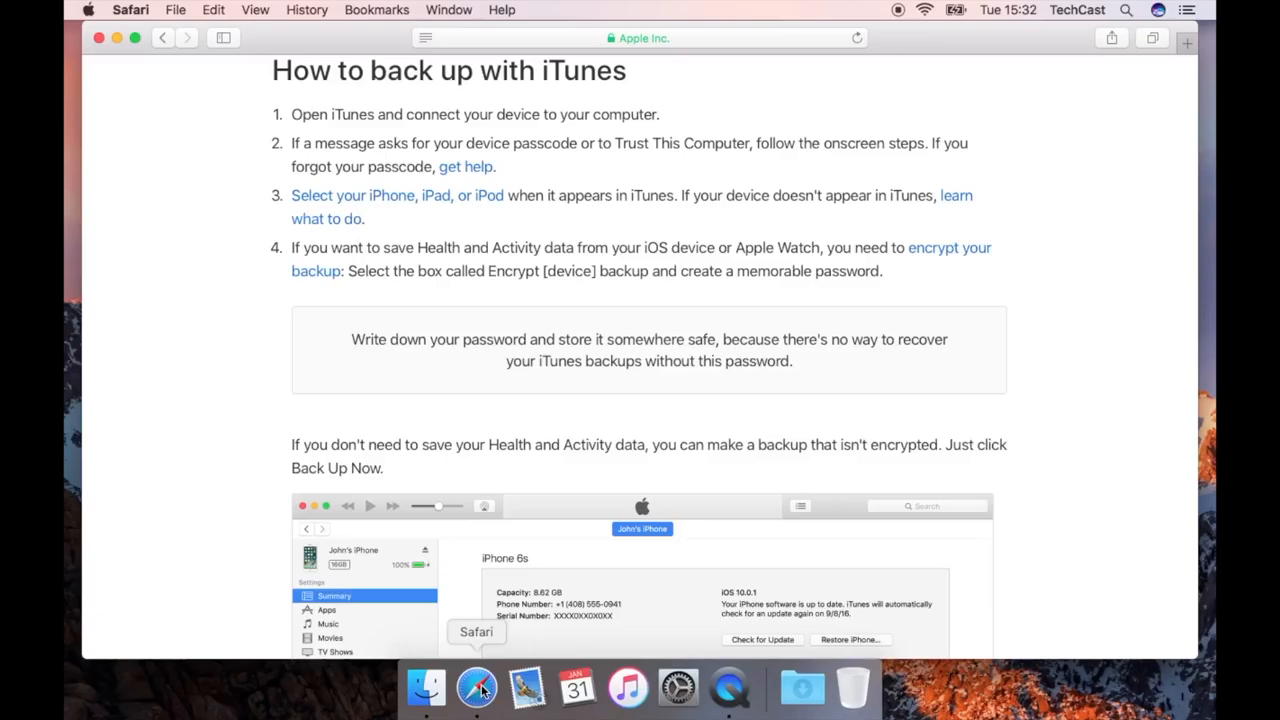
{"action": "mouse_move", "coordinate": [137, 84]}
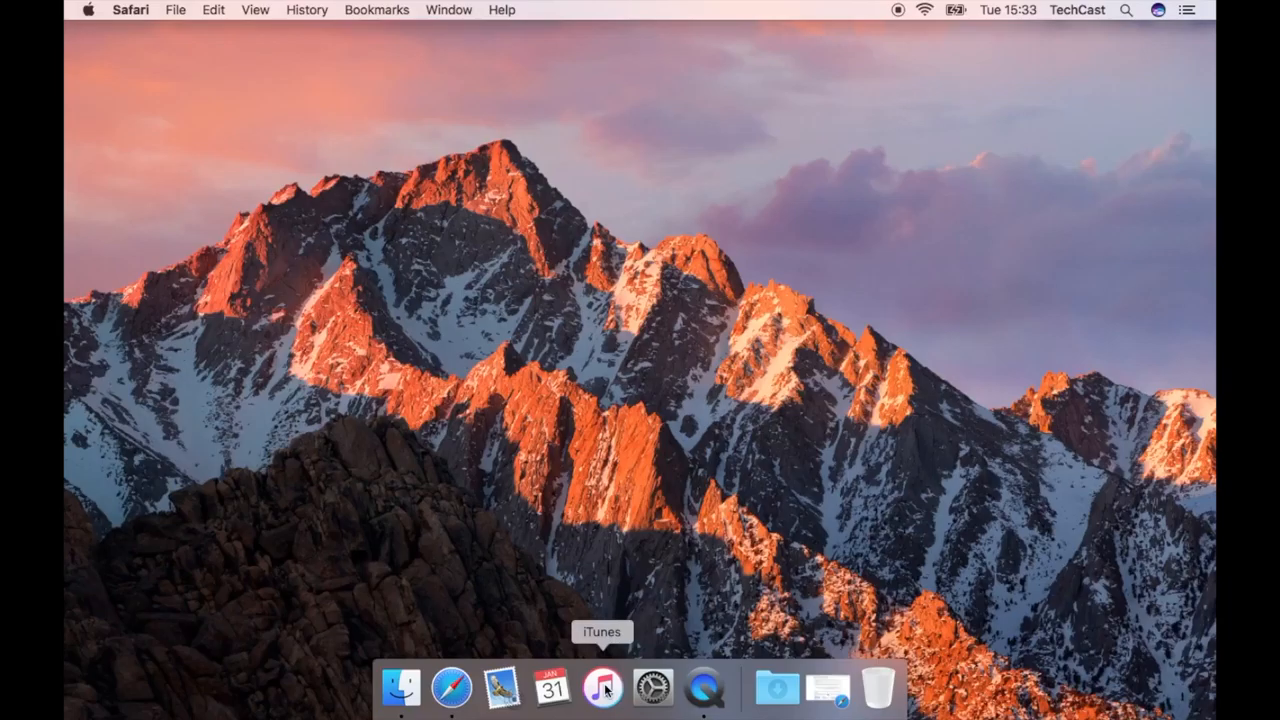
{"action": "mouse_move", "coordinate": [527, 291]}
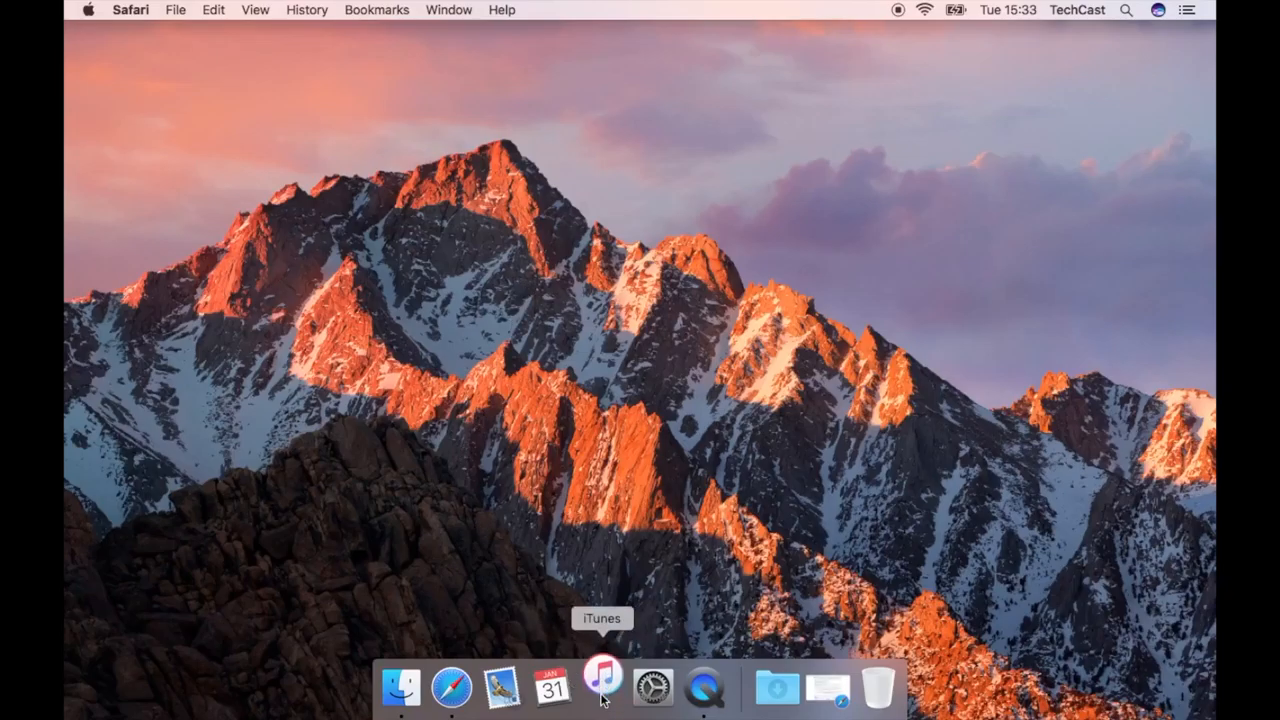
- Launch iTunes, accept the licence agreement, and dismiss the library-sharing welcome prompt
{"action": "left_click", "coordinate": [602, 687]}
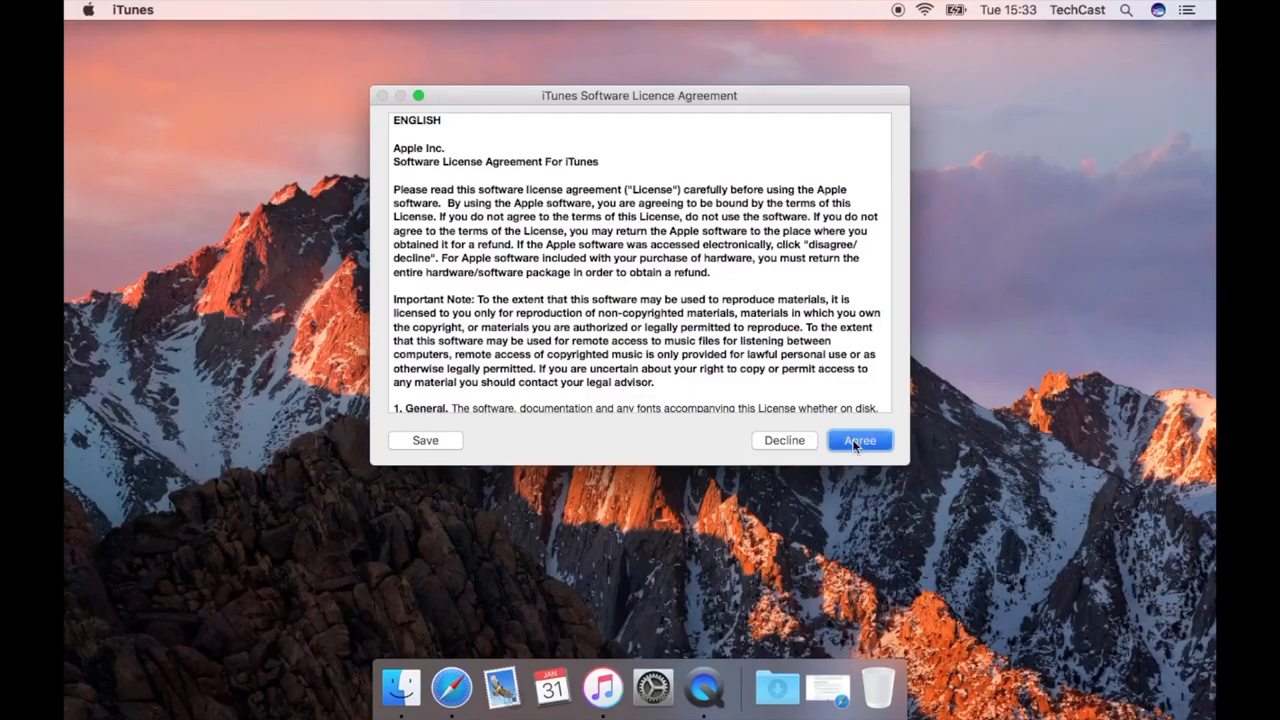
{"action": "left_click", "coordinate": [858, 440]}
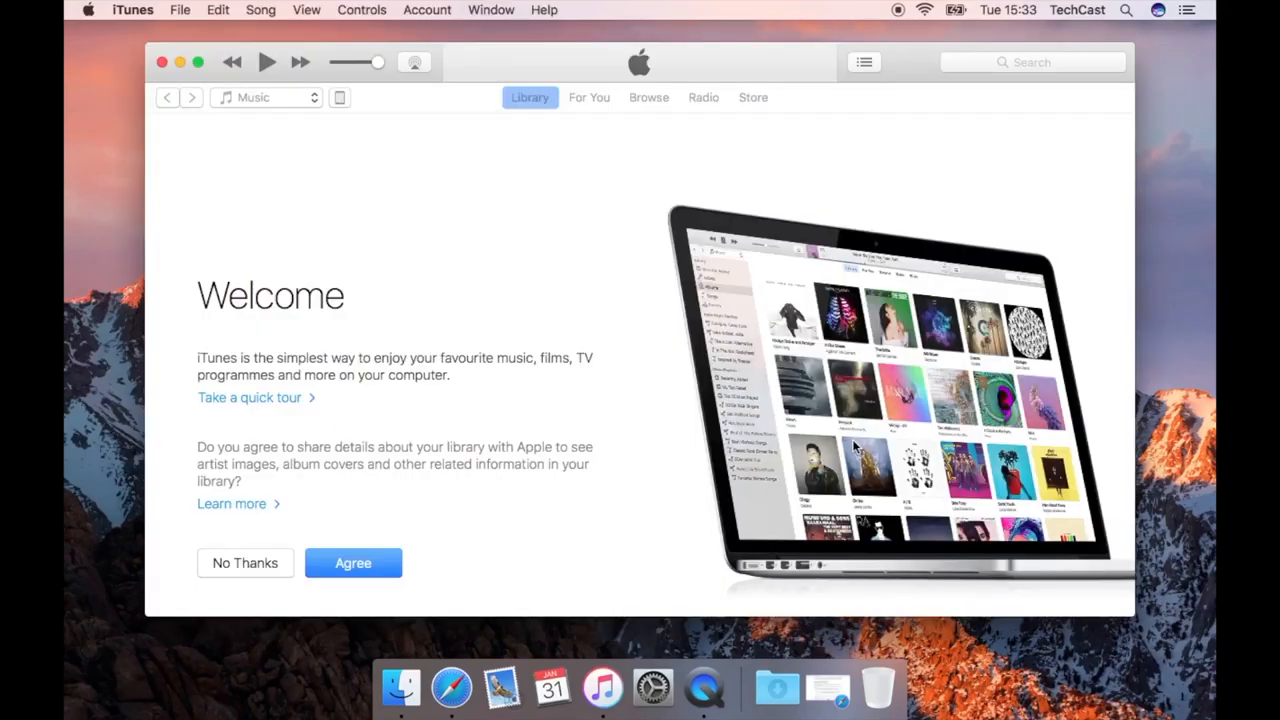
{"action": "mouse_move", "coordinate": [408, 391]}
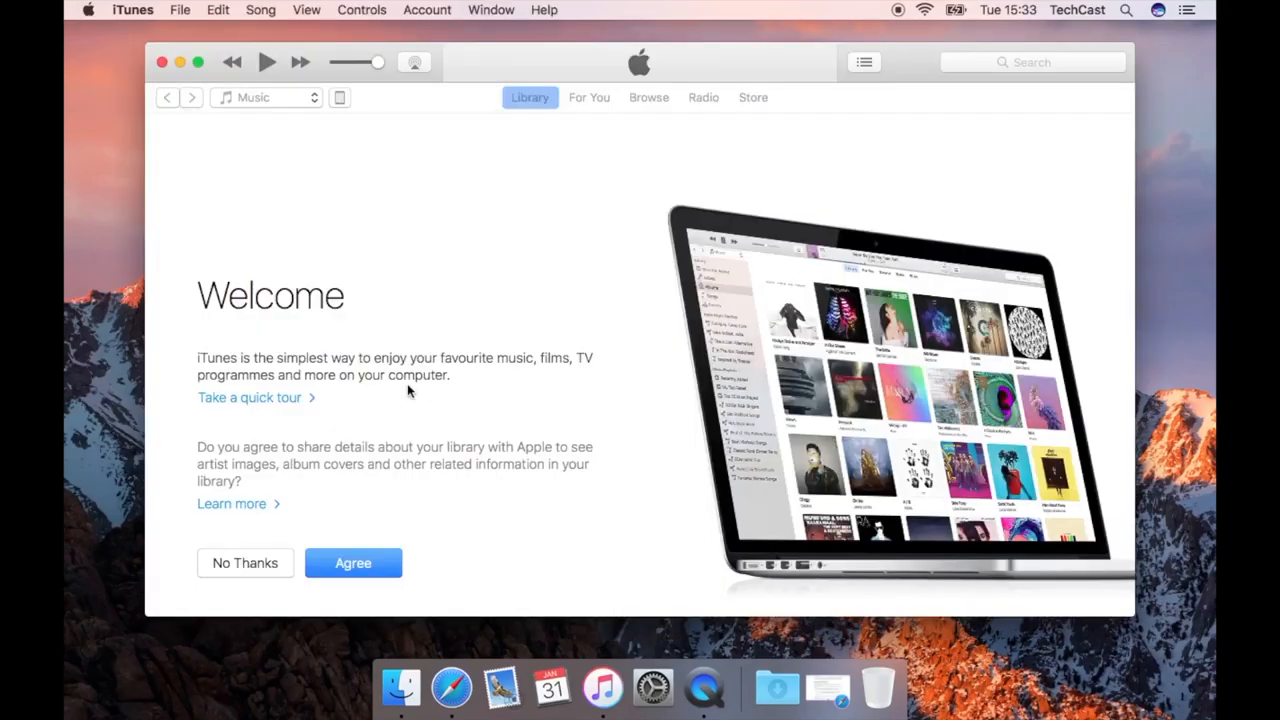
{"action": "left_click", "coordinate": [353, 562]}
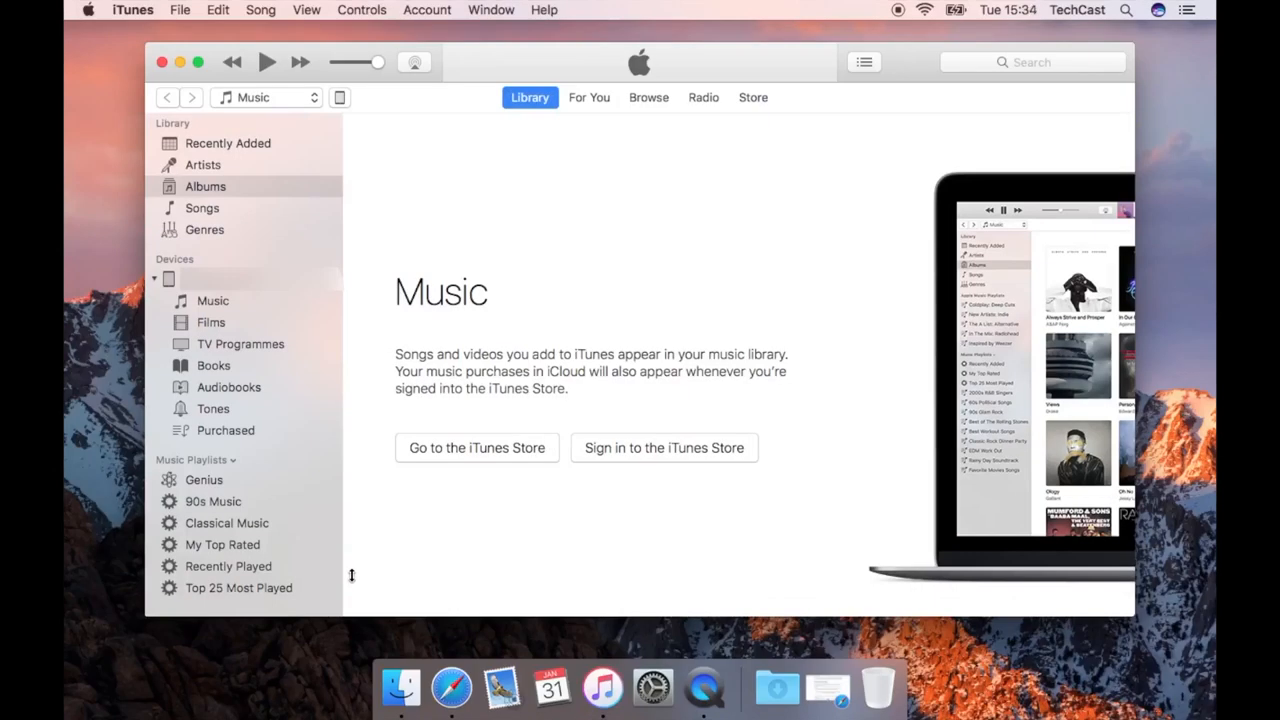
{"action": "mouse_move", "coordinate": [343, 337]}
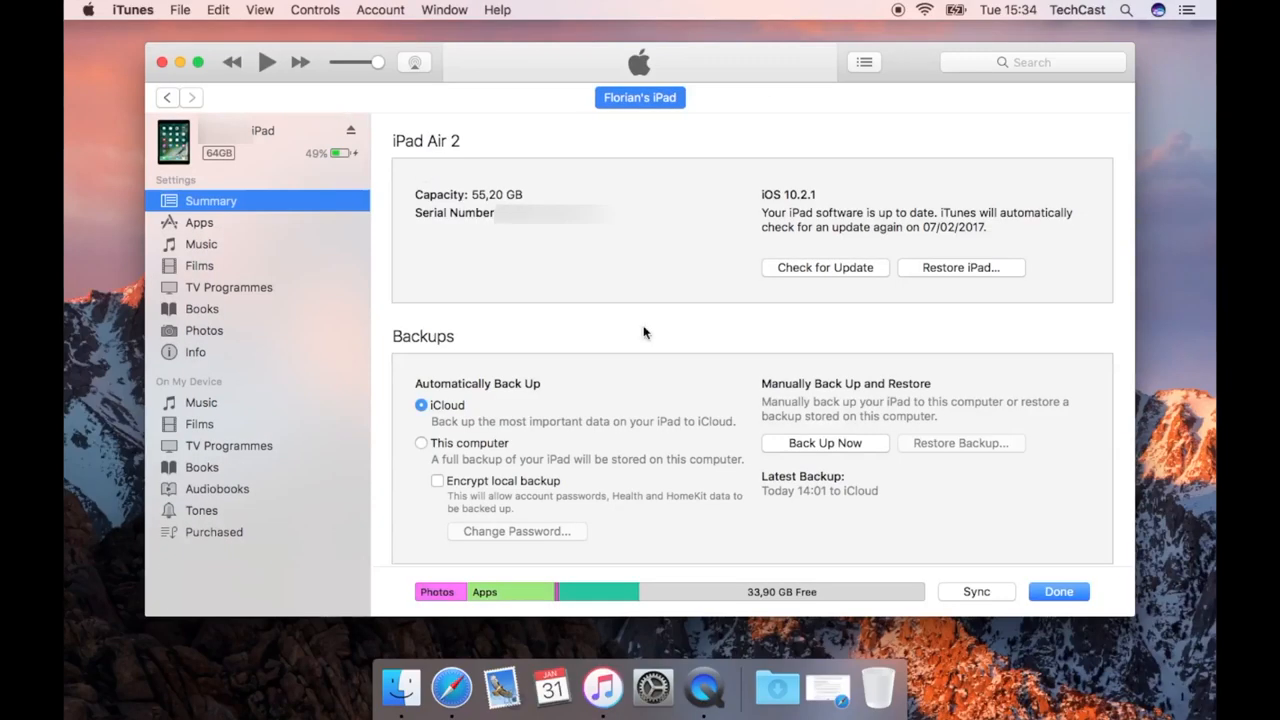
- Set the iPad's automatic backups to 'This computer' and tick 'Encrypt local backup'
{"action": "scroll", "scroll_direction": "down", "scroll_amount": 3}
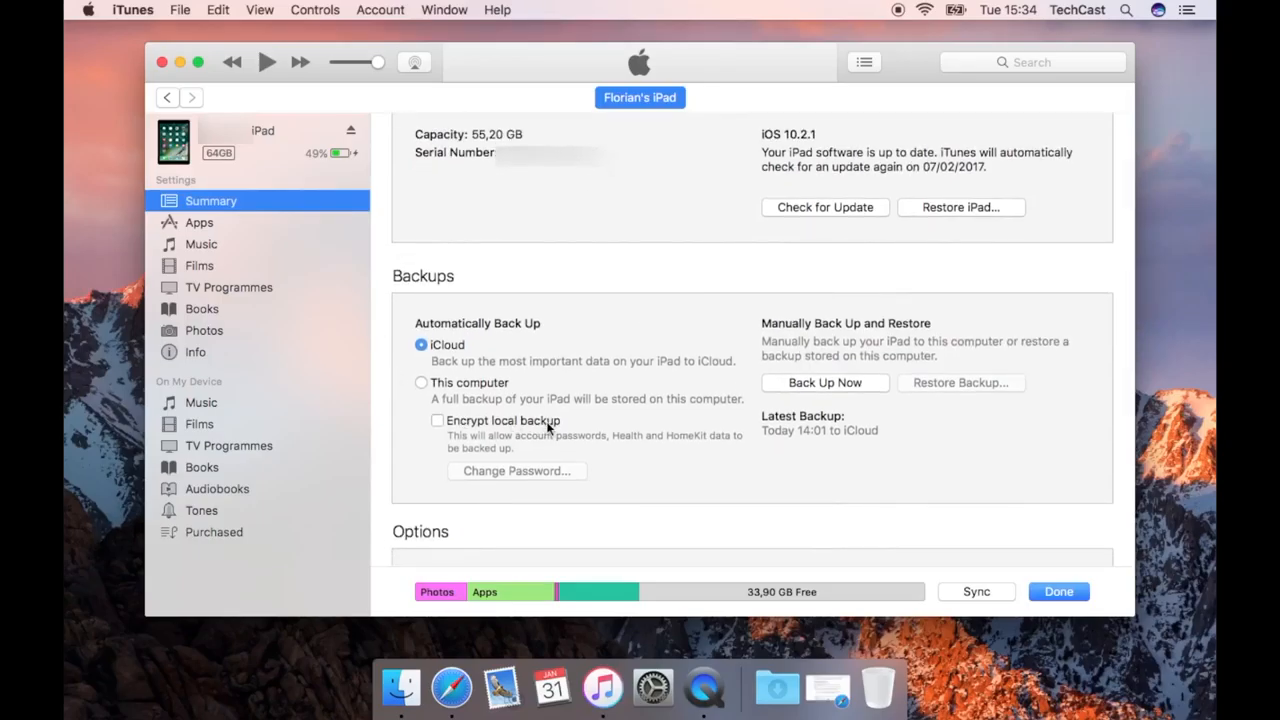
{"action": "mouse_move", "coordinate": [508, 368]}
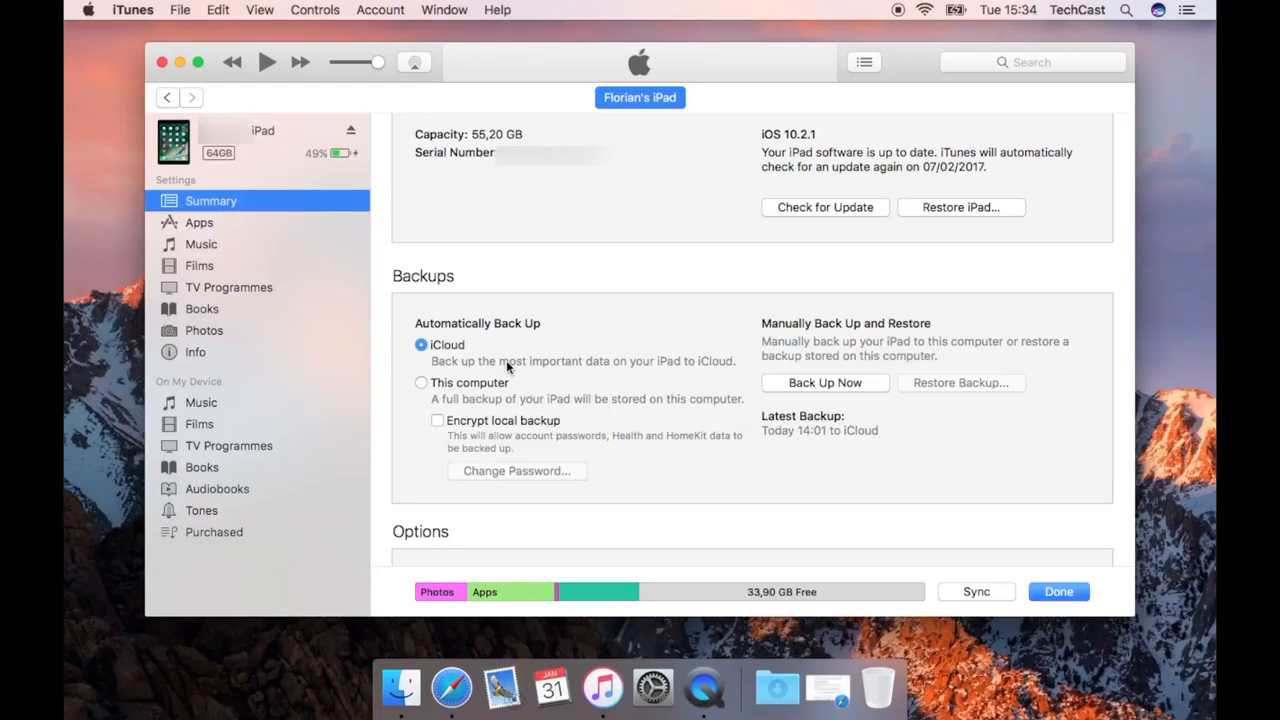
{"action": "left_click", "coordinate": [421, 382]}
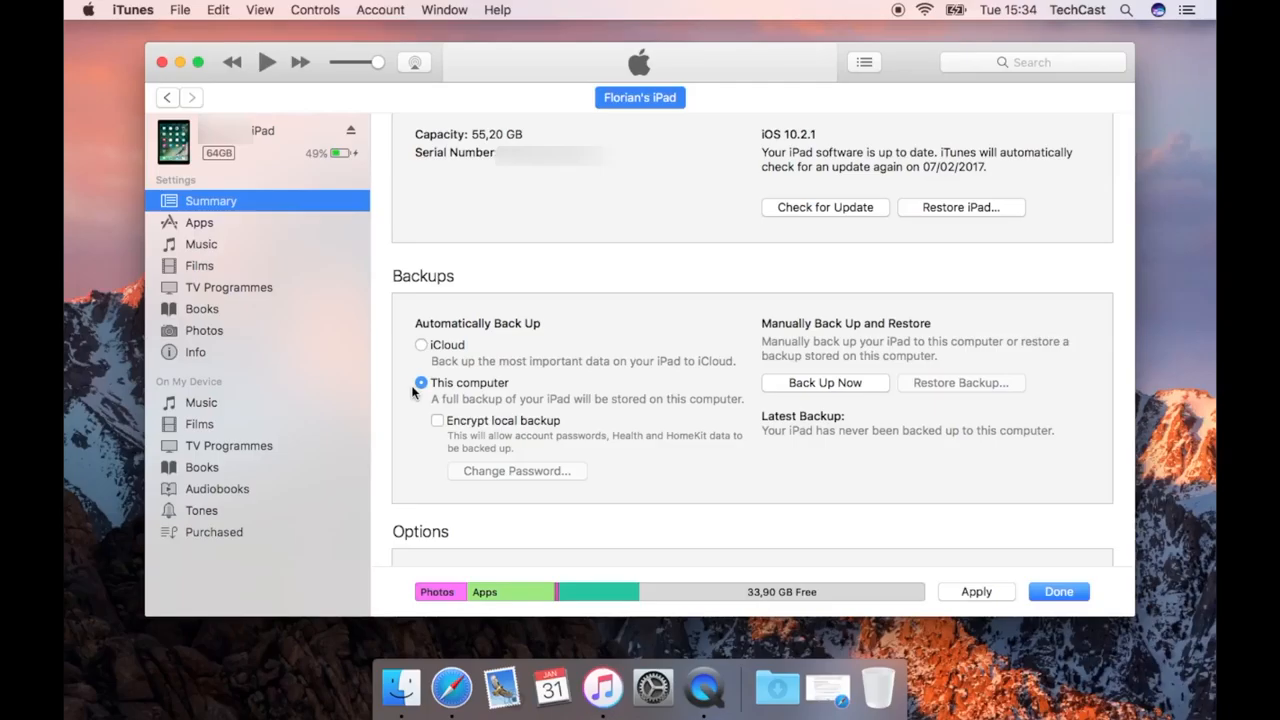
{"action": "left_click", "coordinate": [437, 420]}
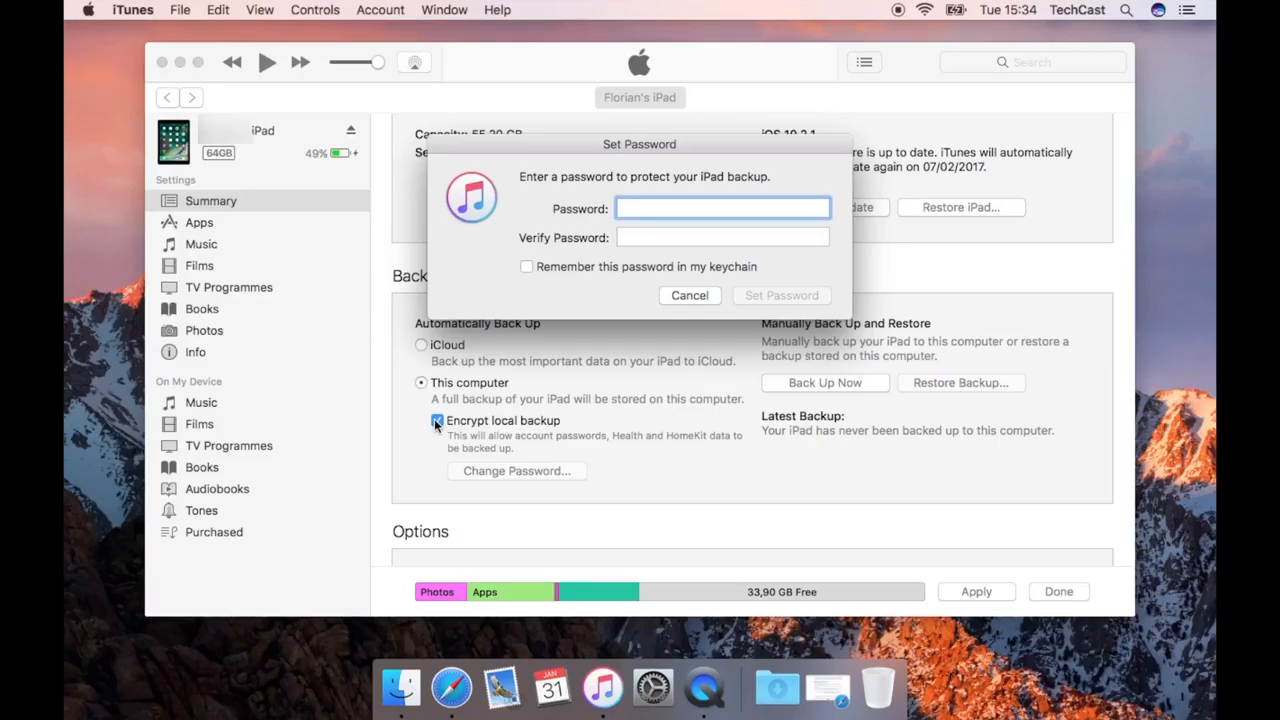
- Enter and confirm the local backup password, then scroll to the Backups section
{"action": "type", "text": "••"}
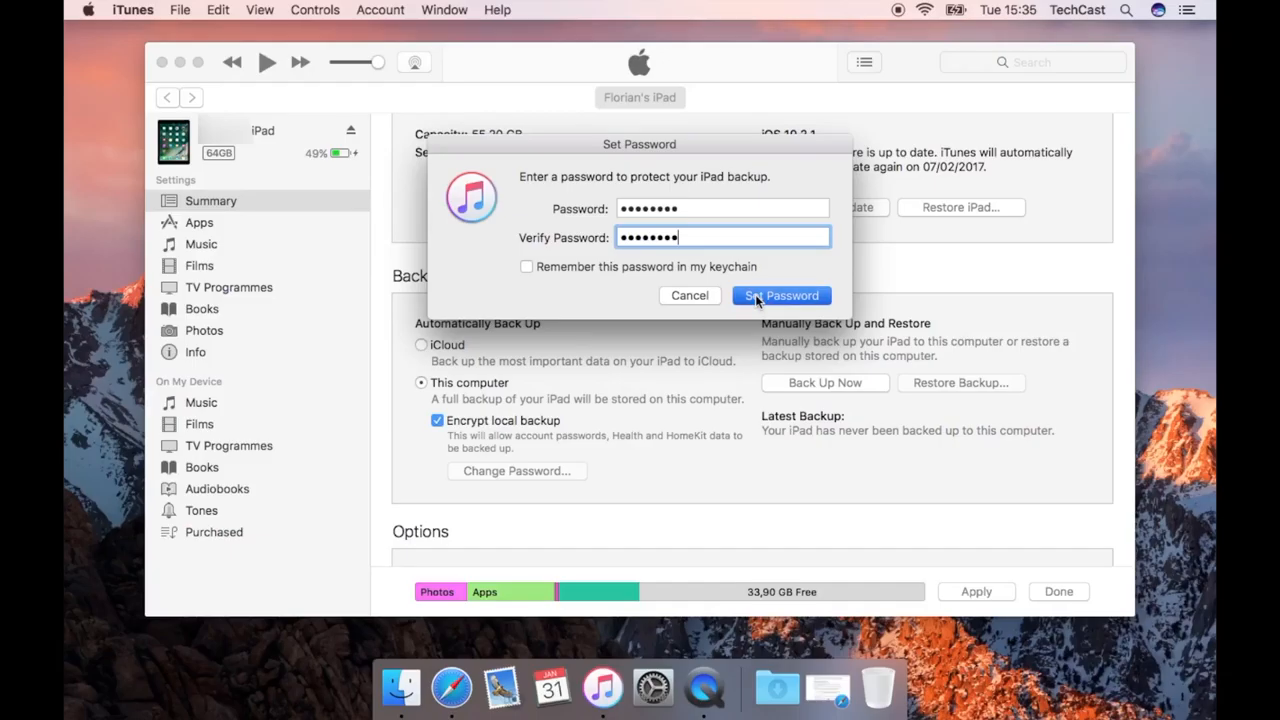
{"action": "left_click", "coordinate": [781, 295]}
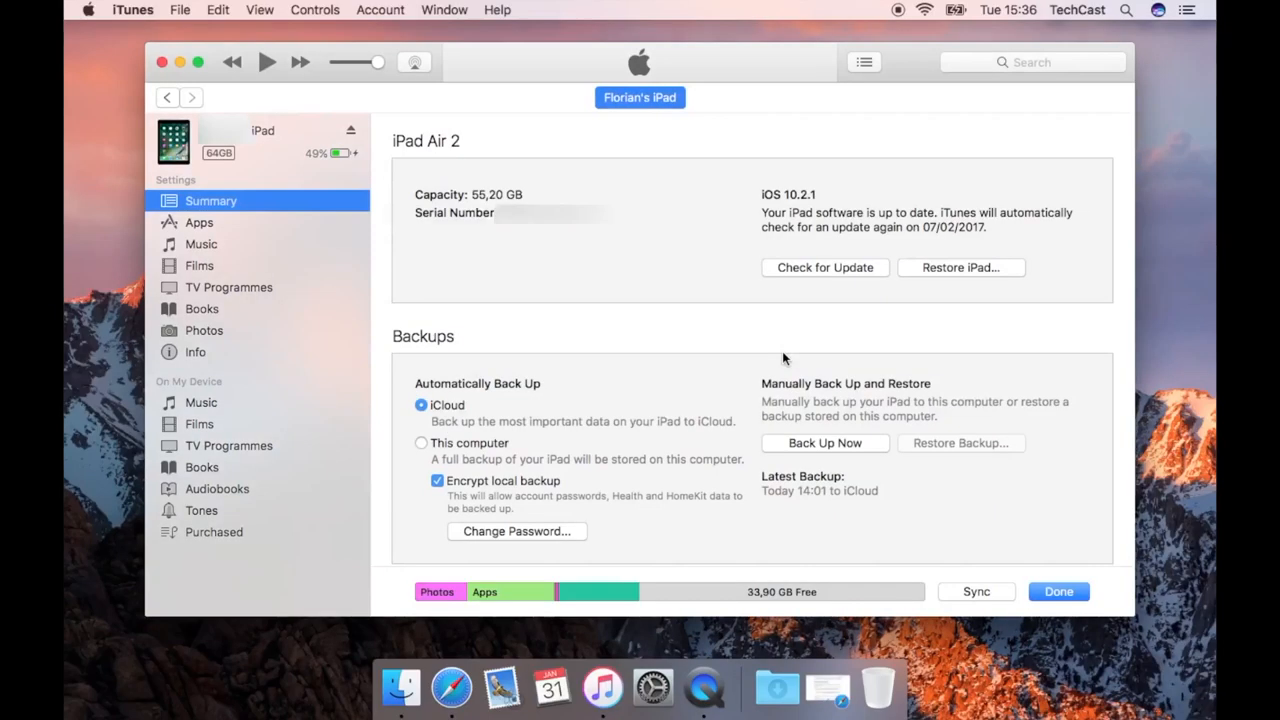
{"action": "scroll", "scroll_direction": "down", "scroll_amount": 3}
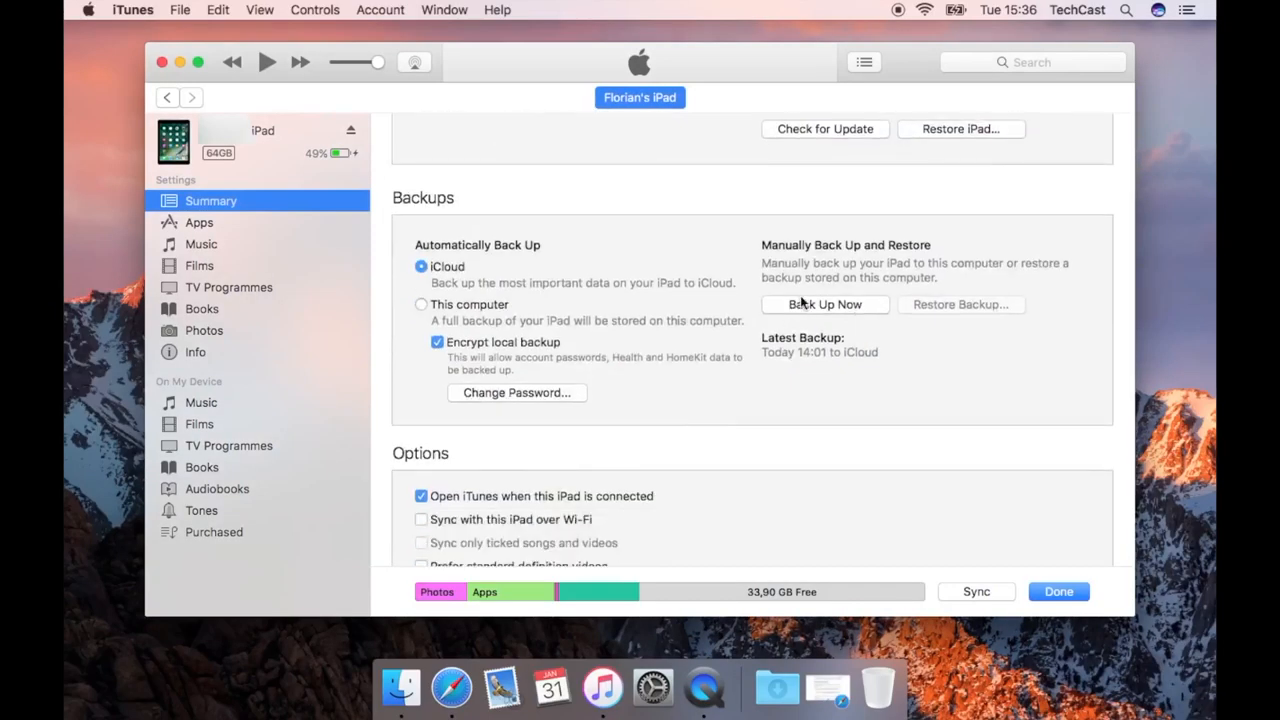
{"action": "mouse_move", "coordinate": [824, 326]}
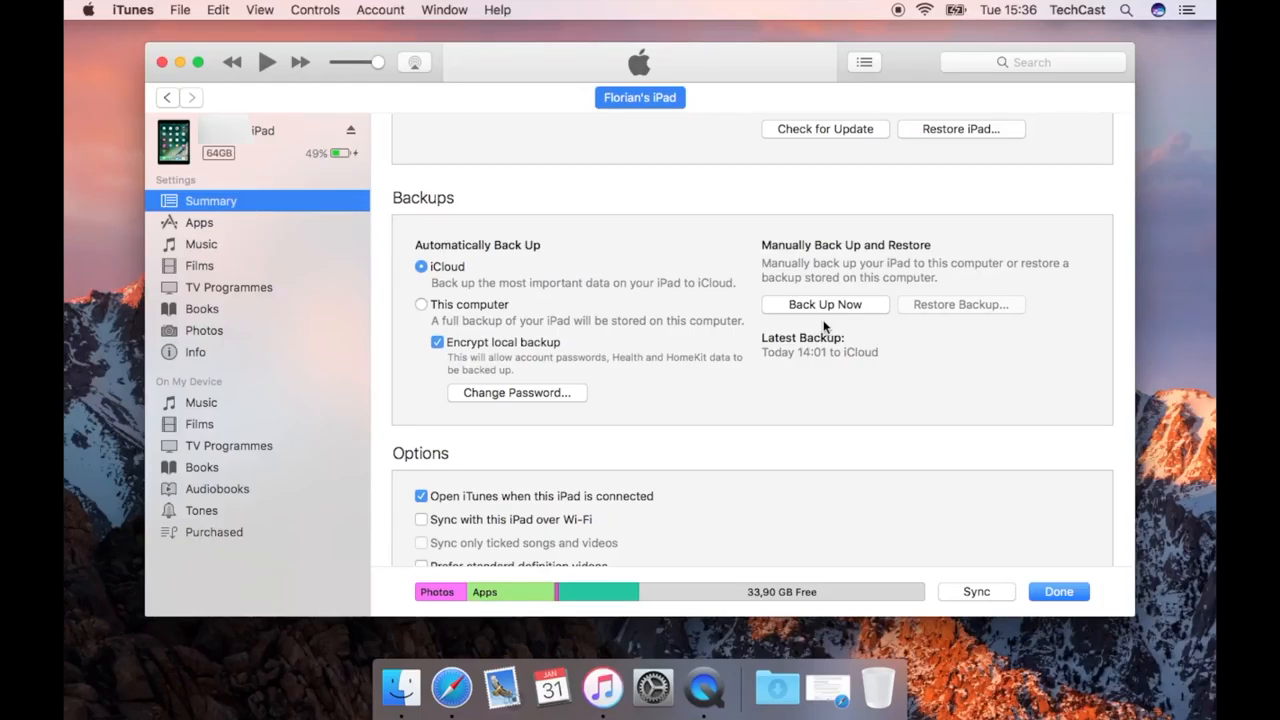
- Start an immediate iPad backup, then view iTunes Preferences on the Devices pane
{"action": "left_click", "coordinate": [824, 304]}
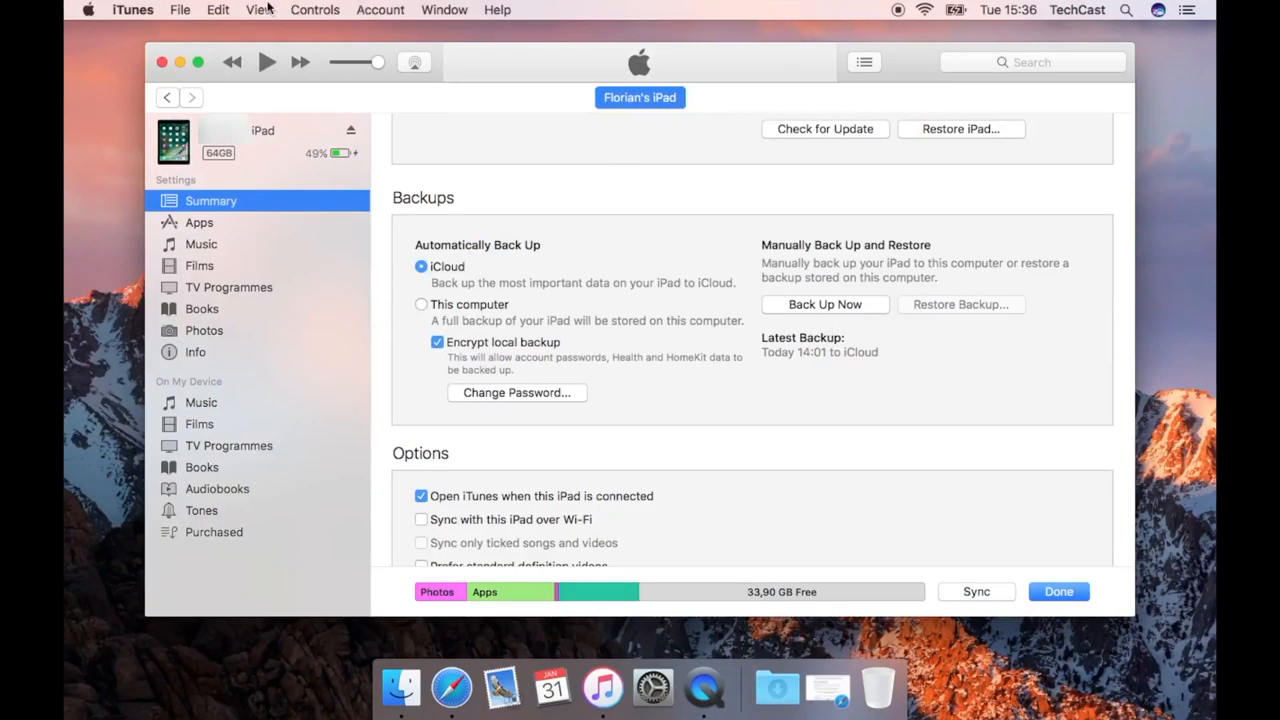
{"action": "left_click", "coordinate": [132, 9]}
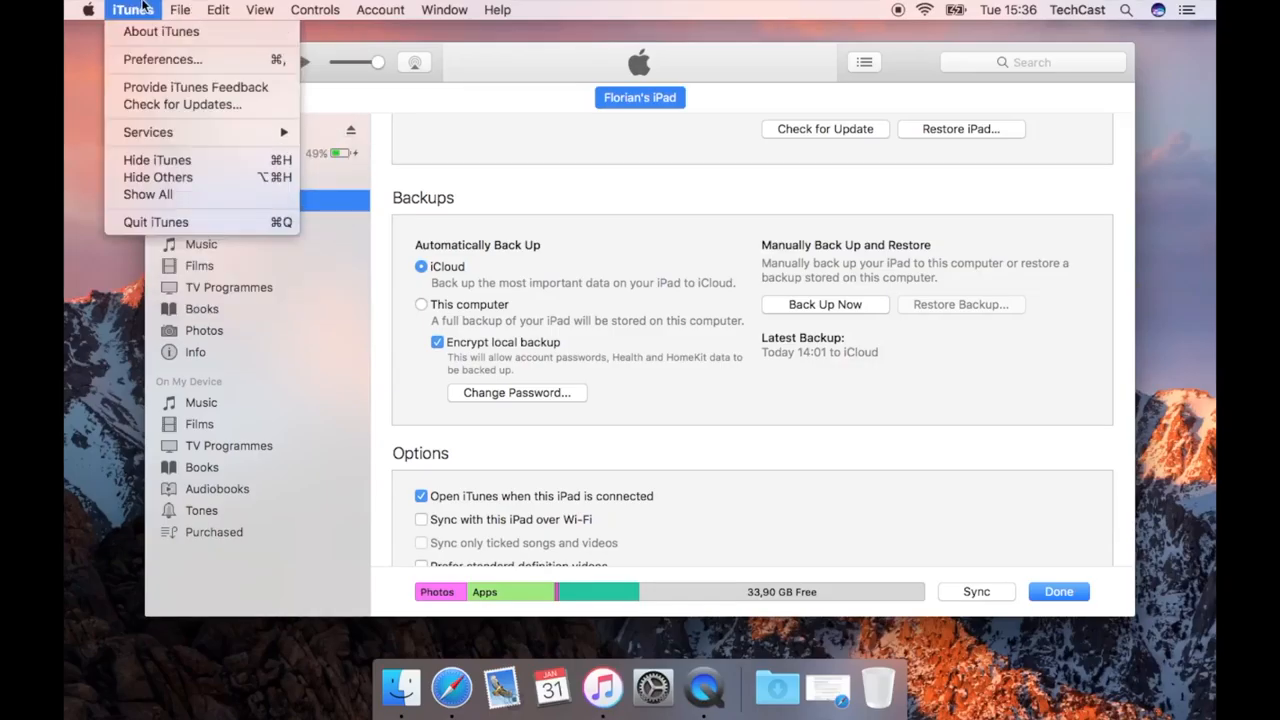
{"action": "mouse_move", "coordinate": [161, 59]}
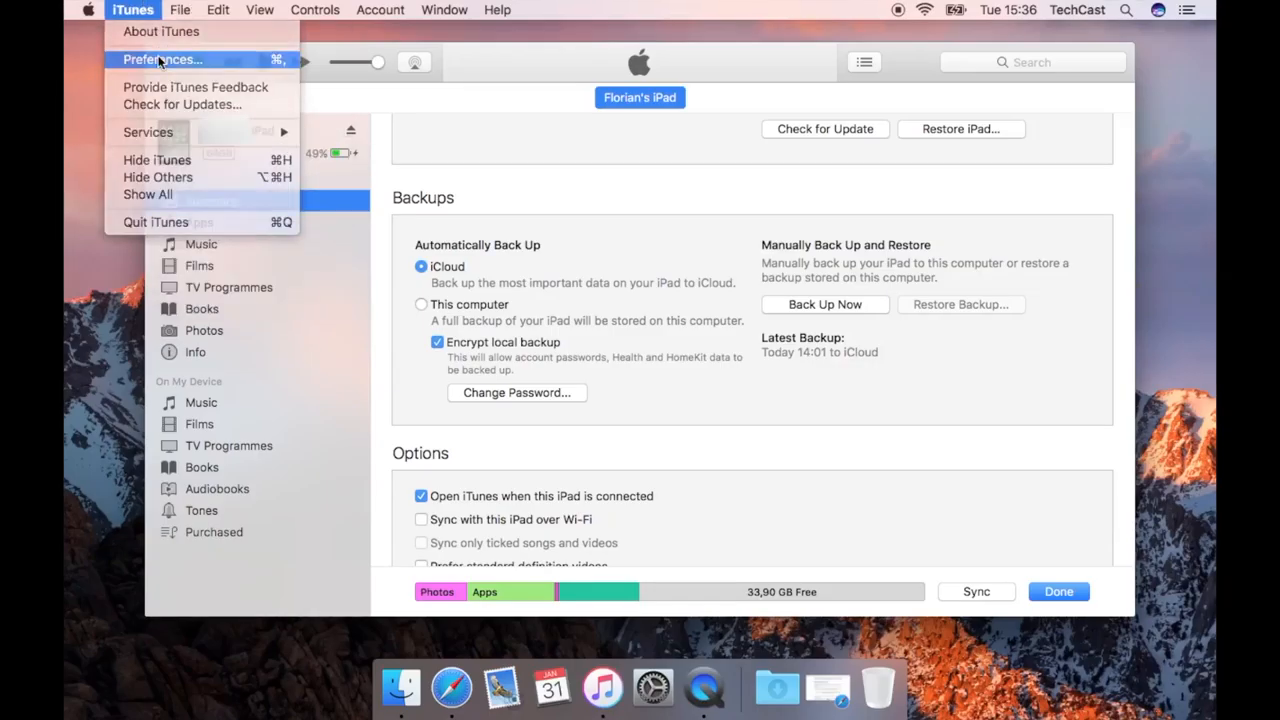
{"action": "left_click", "coordinate": [161, 59]}
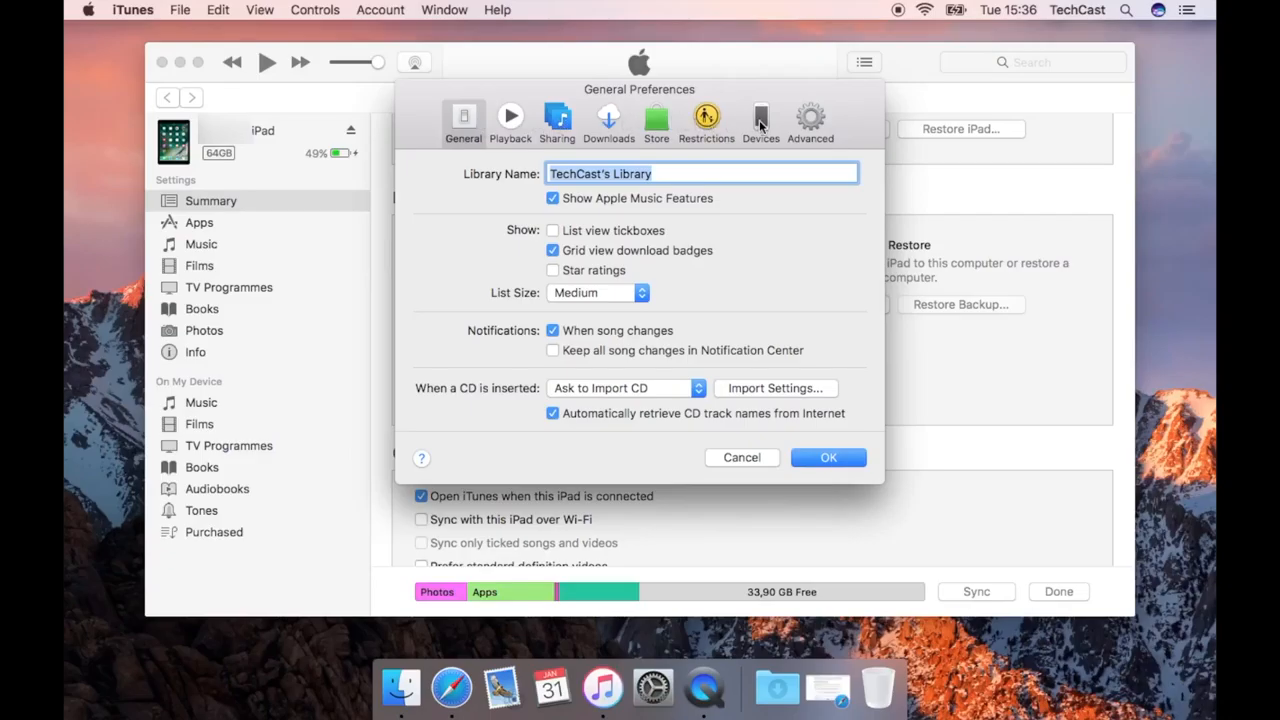
{"action": "left_click", "coordinate": [760, 115]}
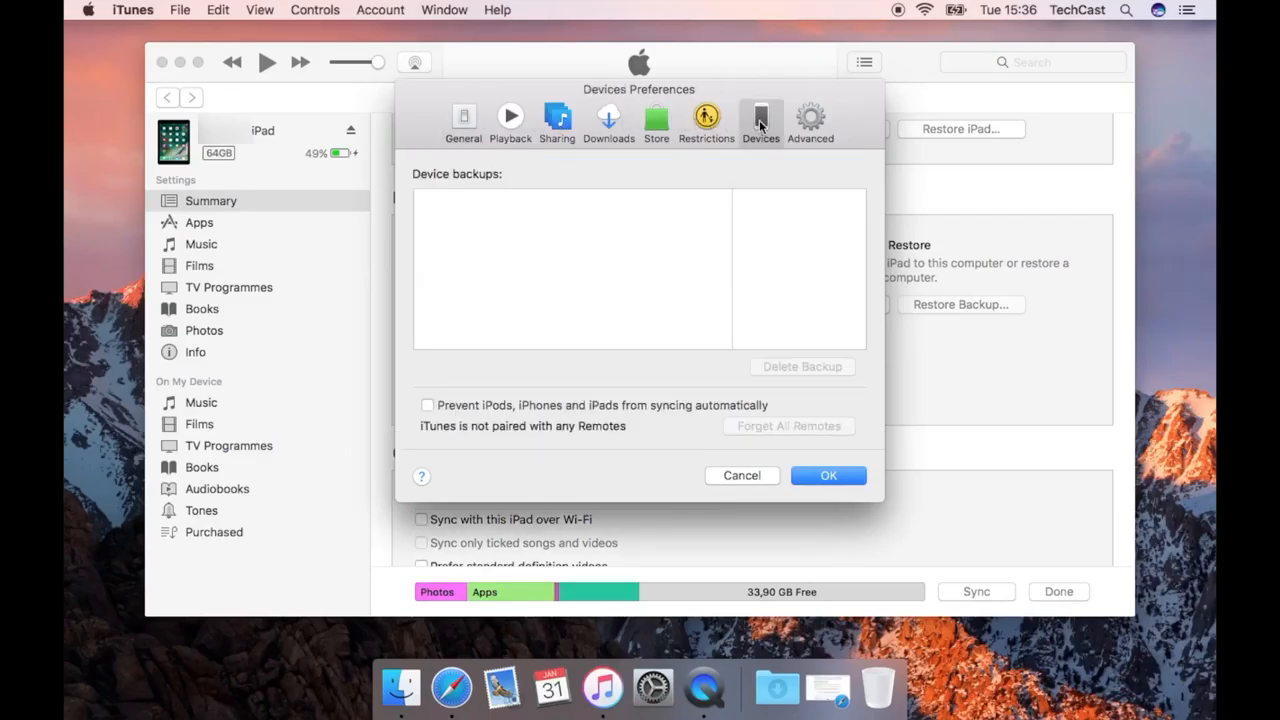
{"action": "mouse_move", "coordinate": [651, 204]}
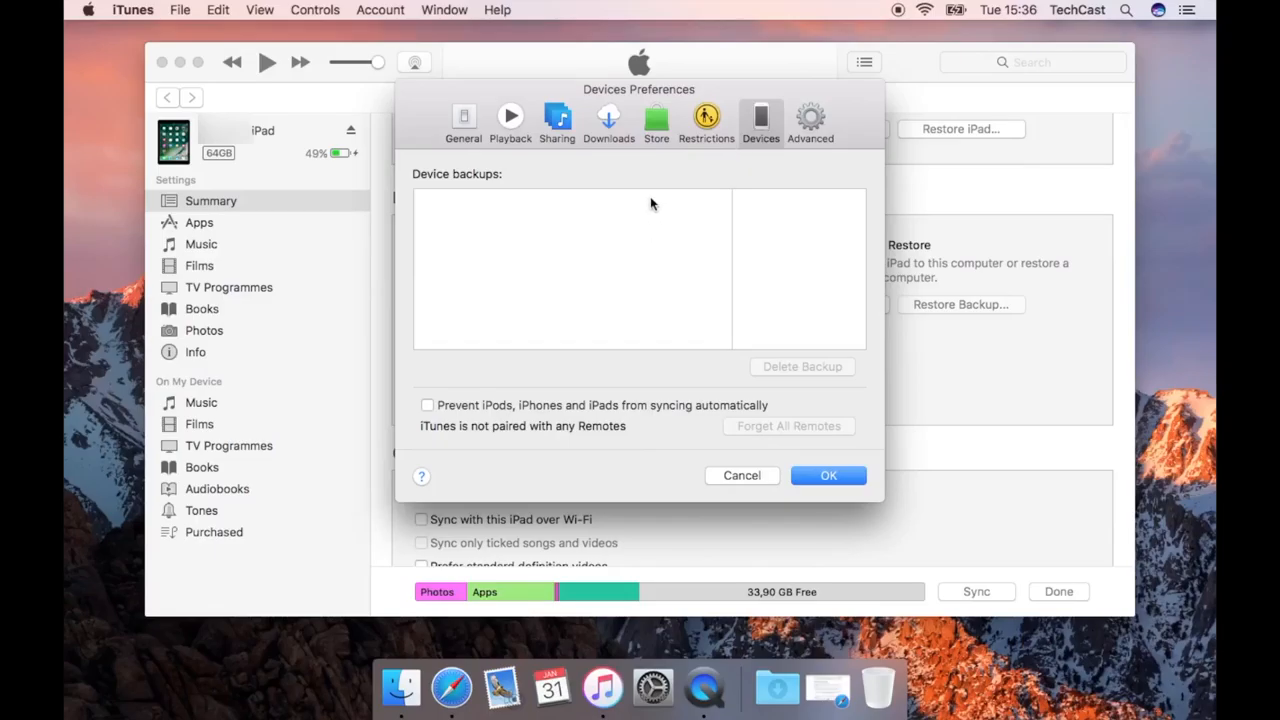
{"action": "mouse_move", "coordinate": [647, 245]}
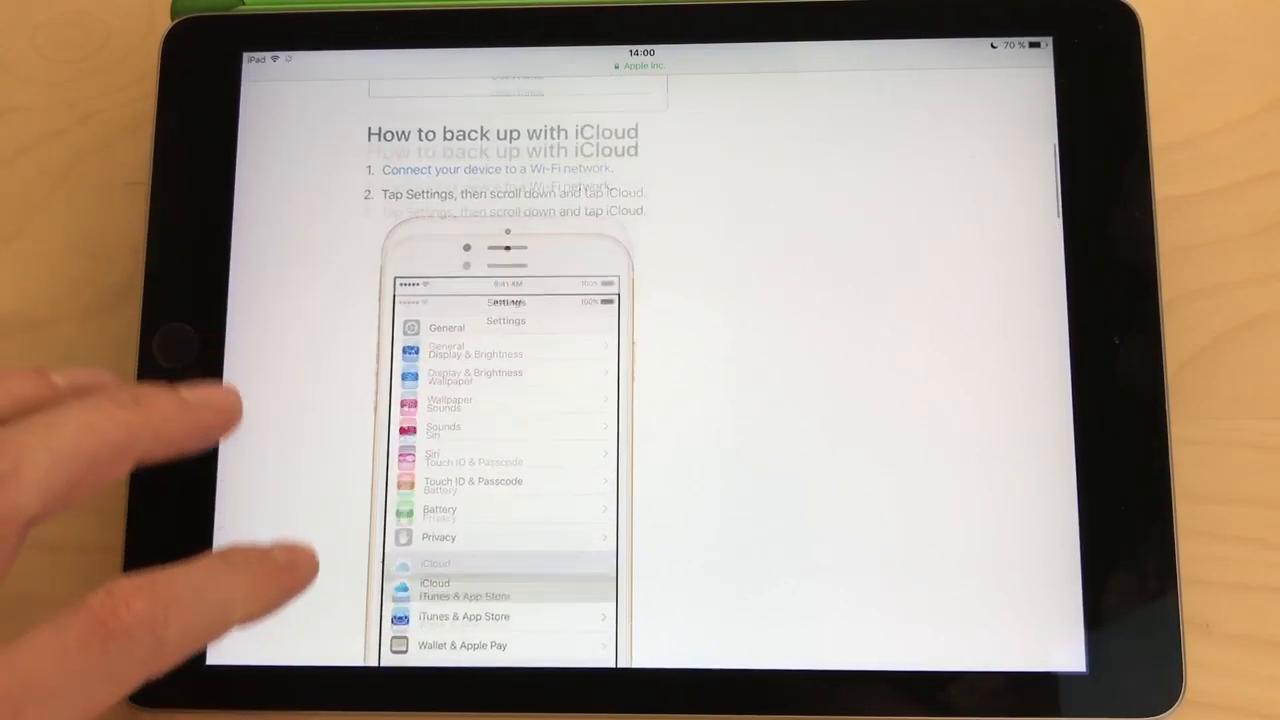
{"action": "scroll", "scroll_direction": "up", "scroll_amount": 3}
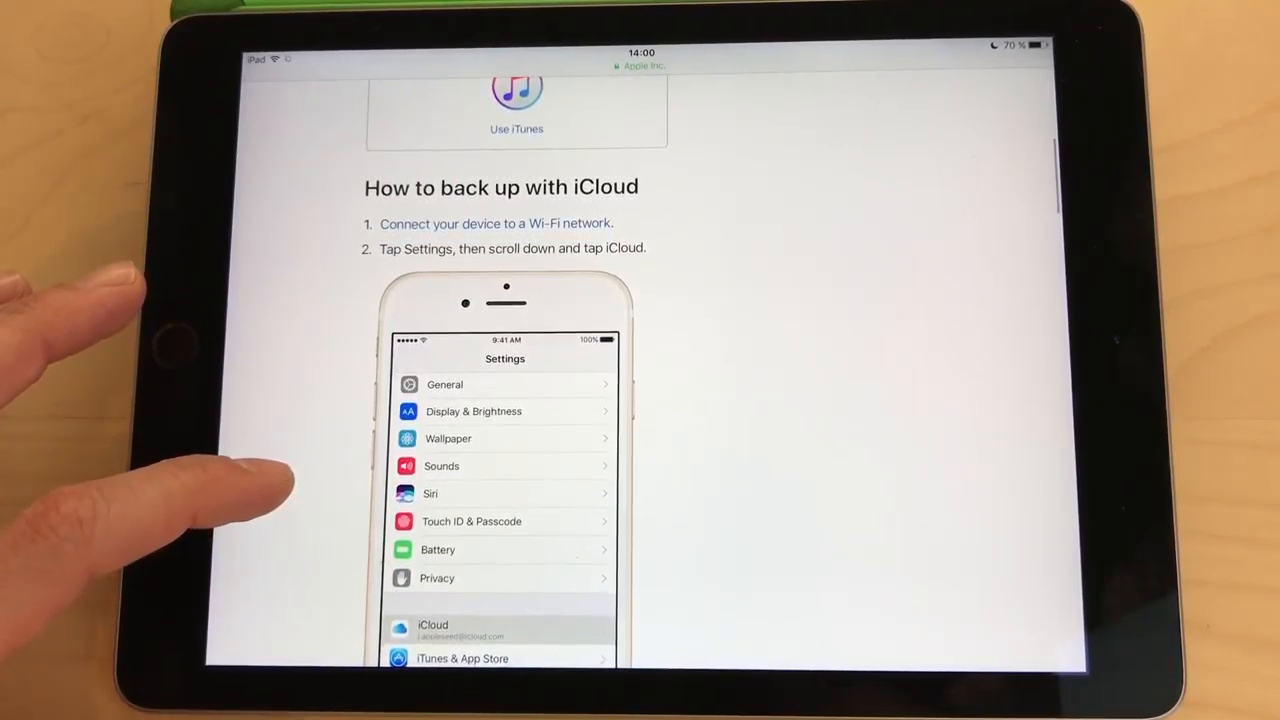
{"action": "scroll", "scroll_direction": "up", "scroll_amount": 3}
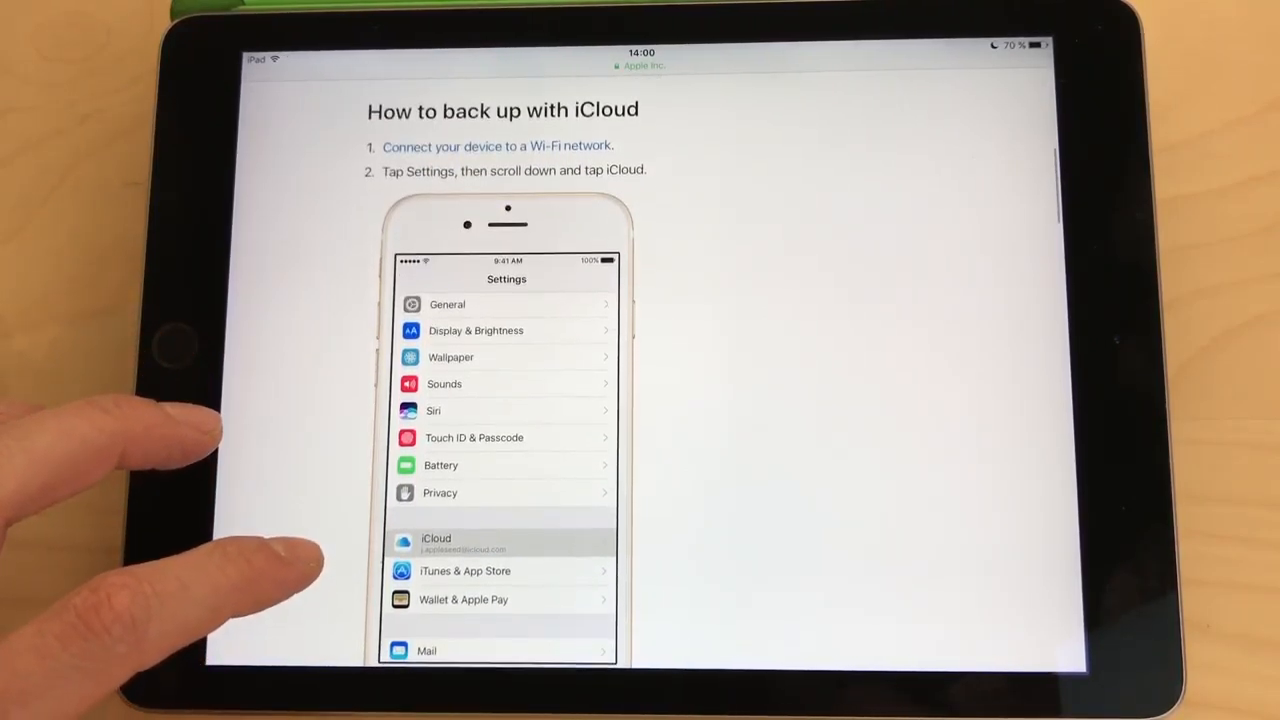
{"action": "scroll", "scroll_direction": "down", "scroll_amount": 3}
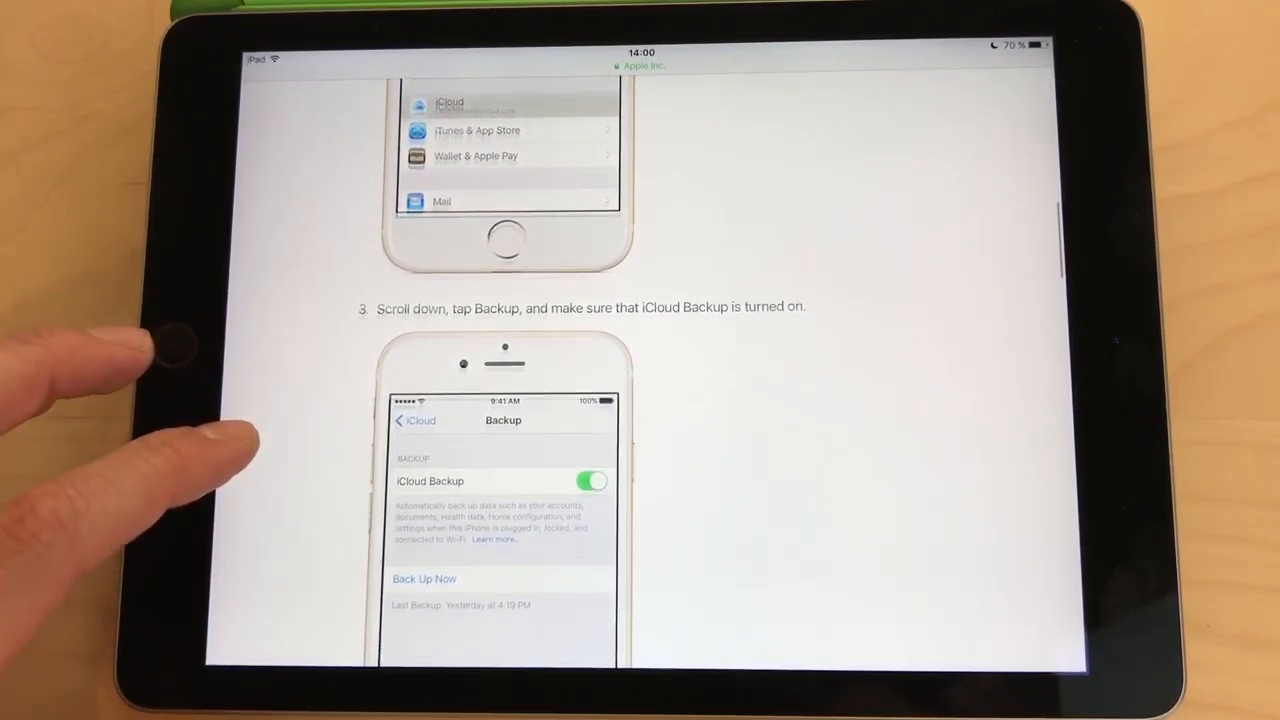
{"action": "scroll", "scroll_direction": "down", "scroll_amount": 3}
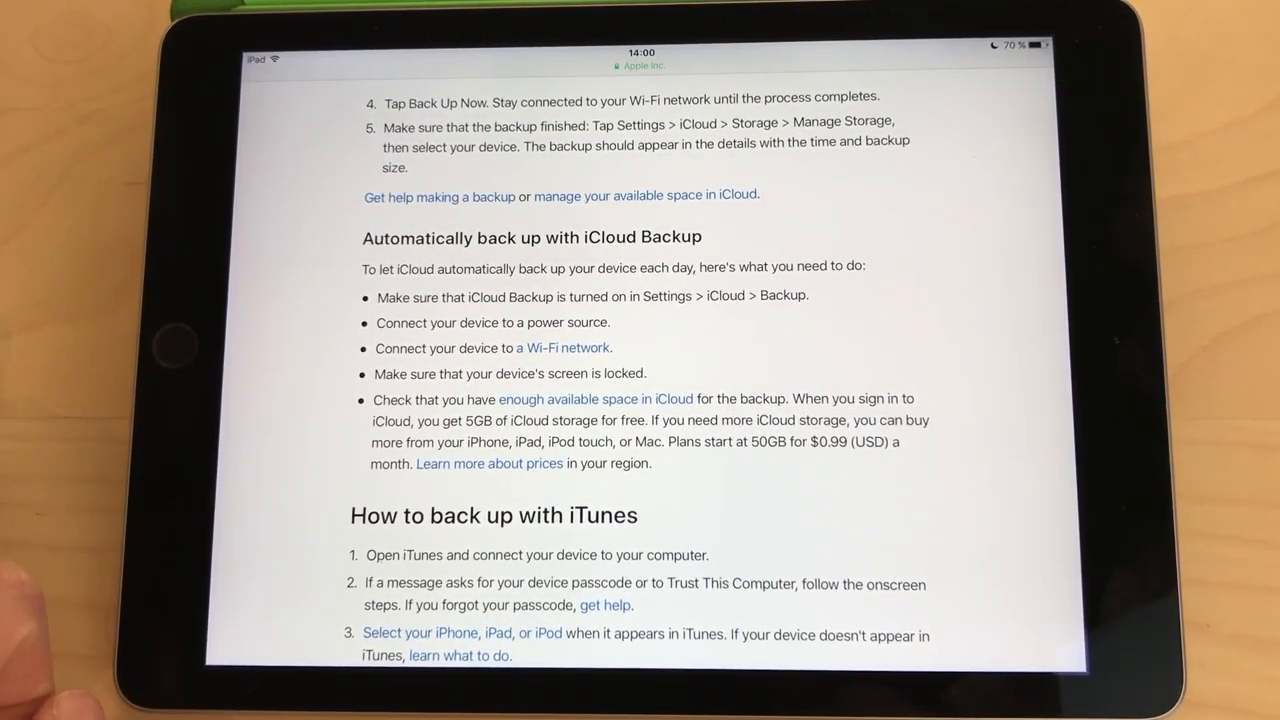
{"action": "scroll", "scroll_direction": "up", "scroll_amount": 3}
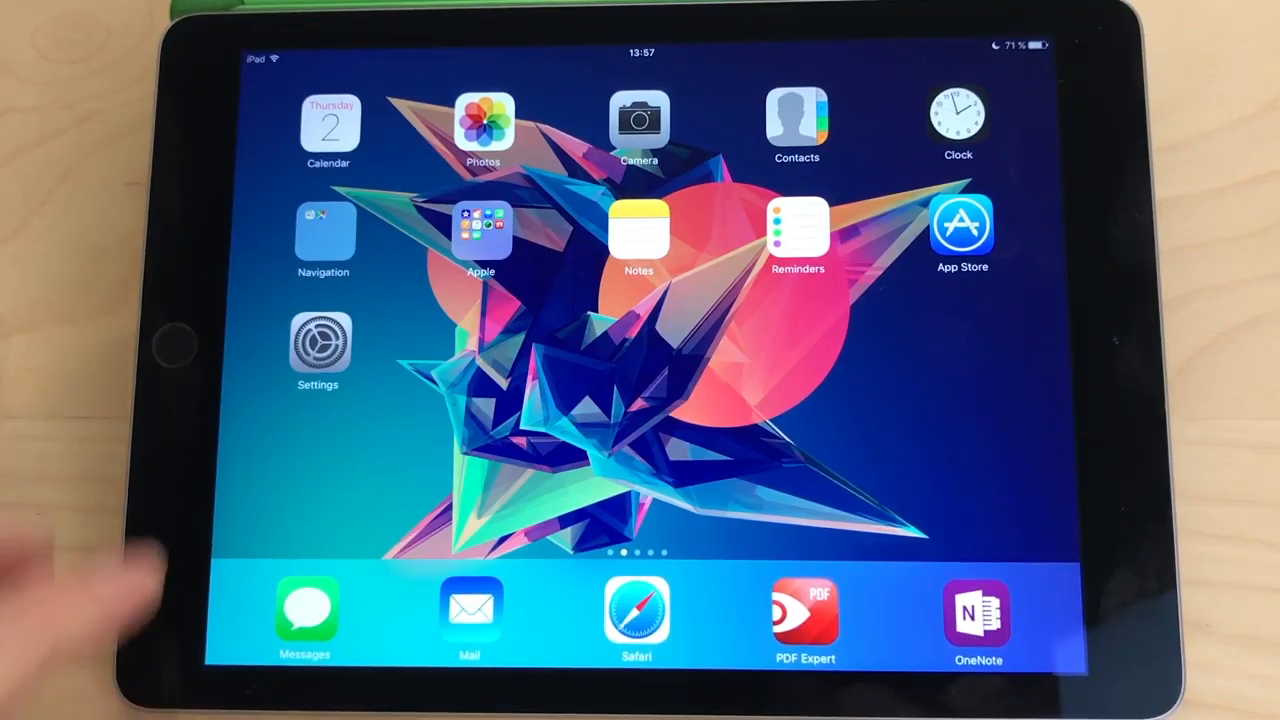
- Open iPad Settings and go to General > Storage & iCloud Usage
{"action": "left_click", "coordinate": [318, 340]}
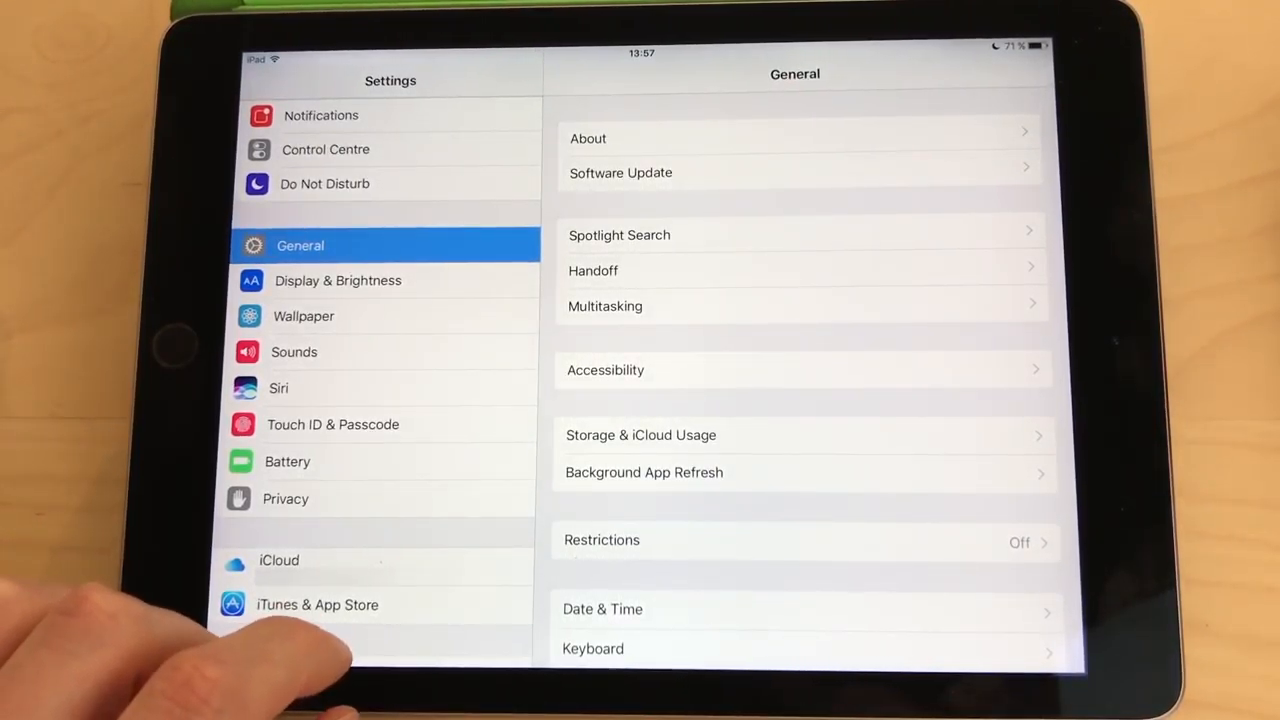
{"action": "left_click", "coordinate": [641, 434]}
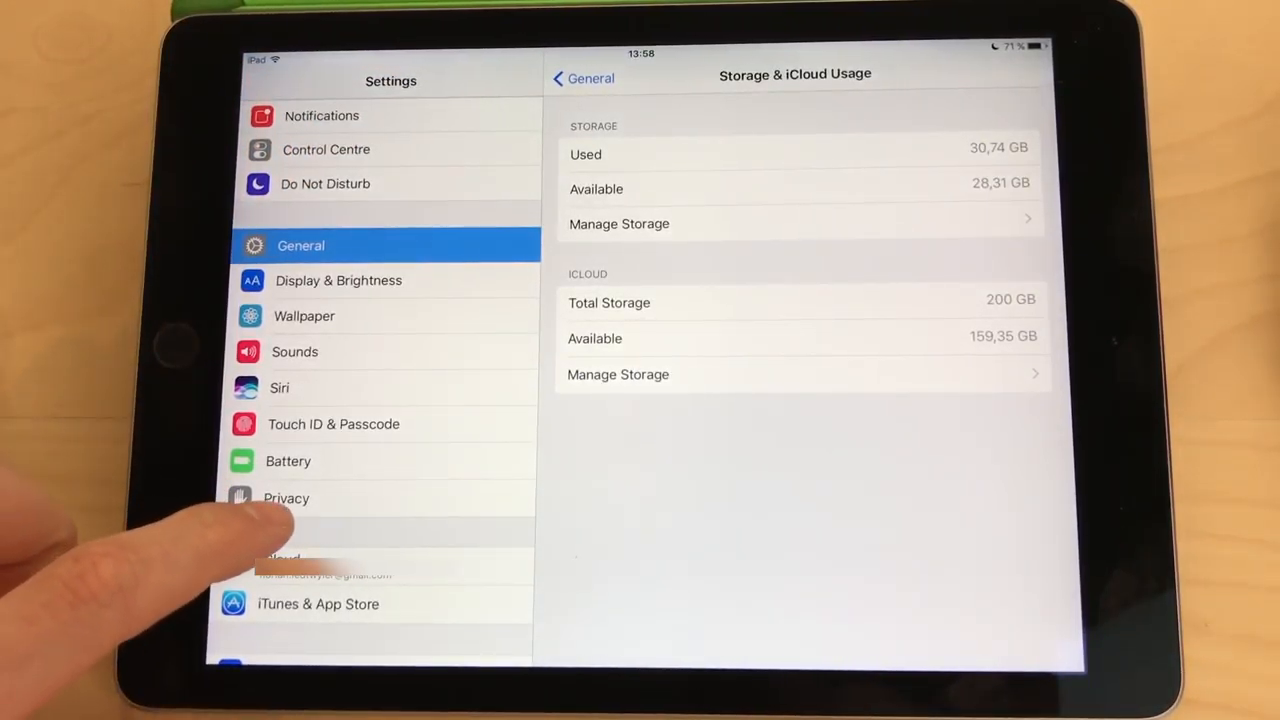
{"action": "scroll", "scroll_direction": "down", "scroll_amount": 3}
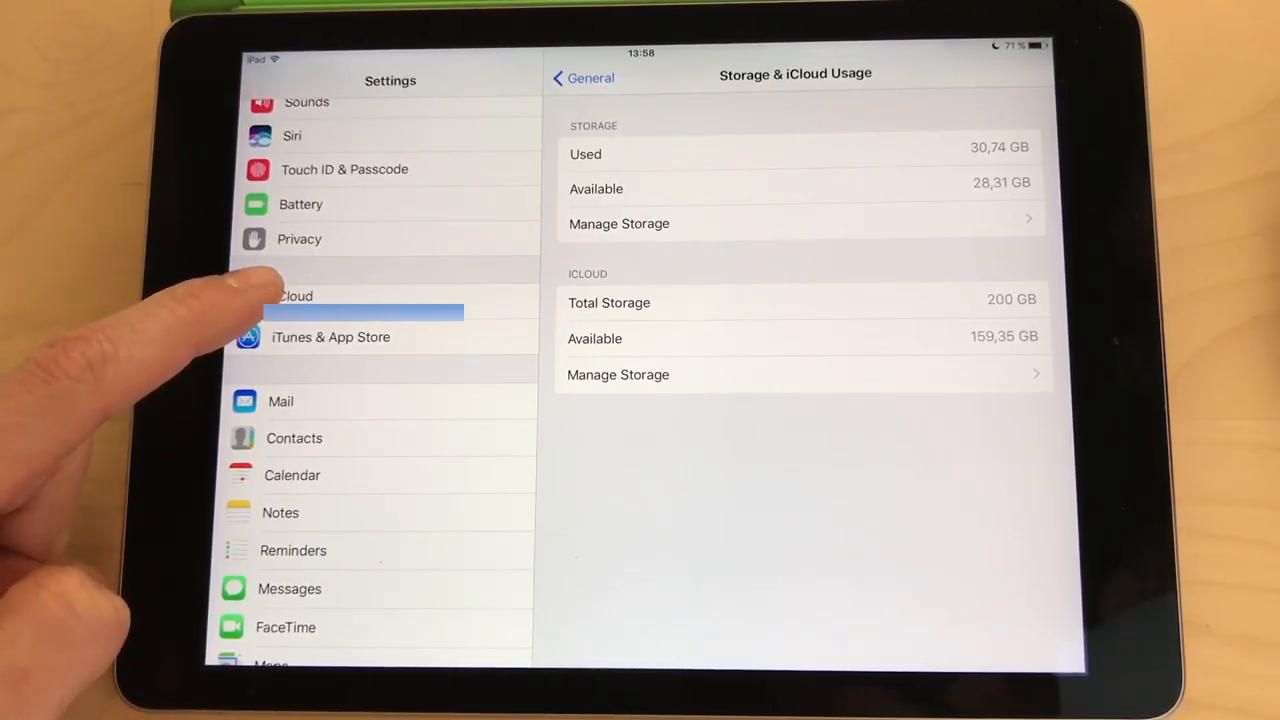
{"action": "left_click", "coordinate": [295, 295]}
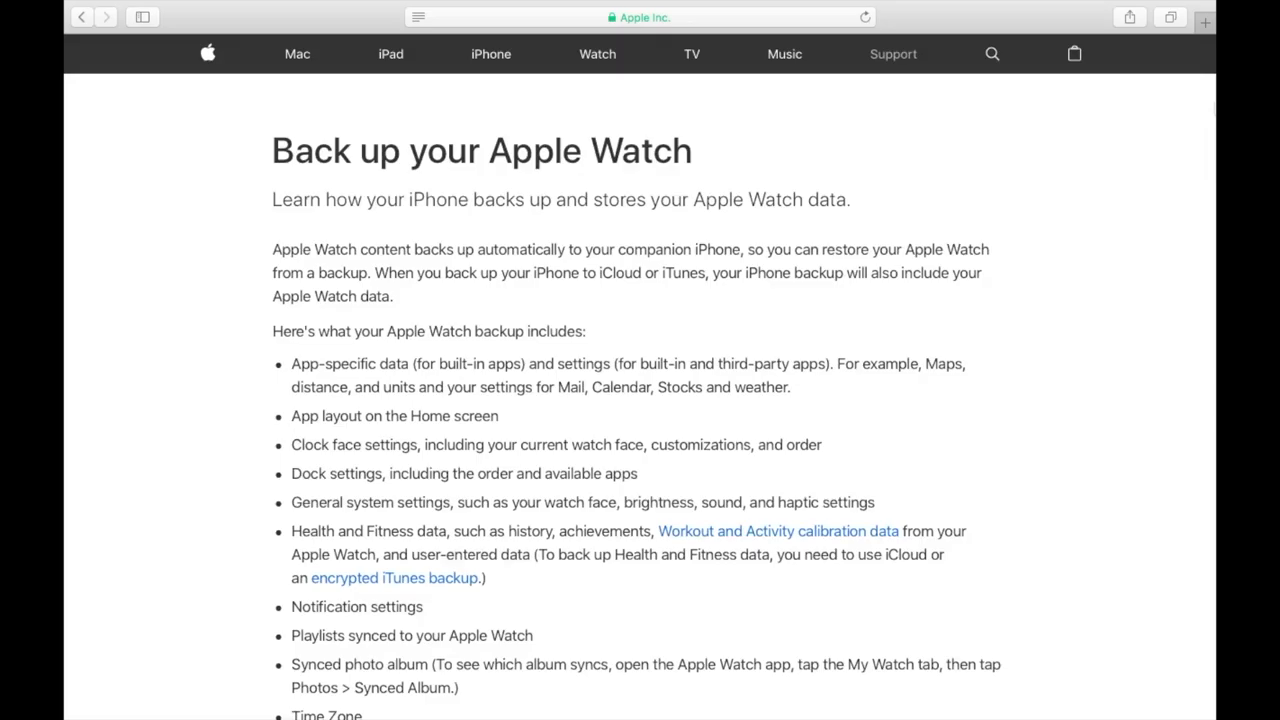
{"action": "scroll", "scroll_direction": "down", "scroll_amount": 3}
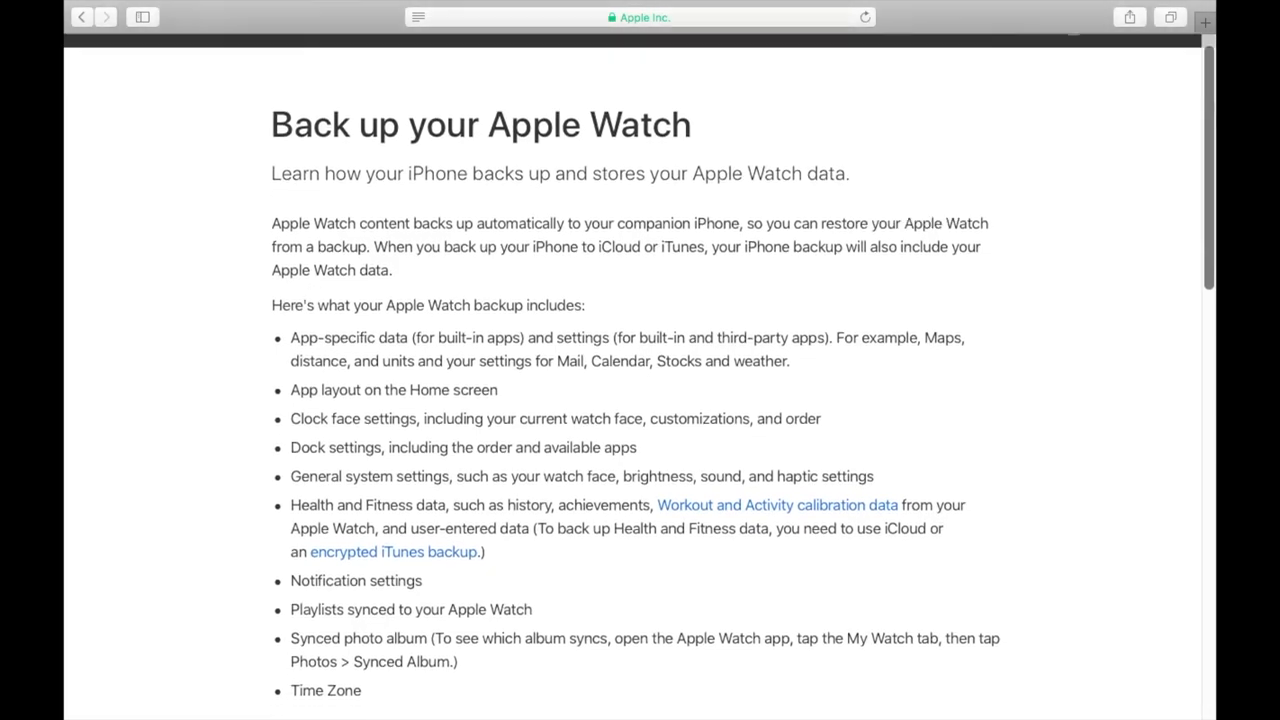
{"action": "scroll", "scroll_direction": "down", "scroll_amount": 3}
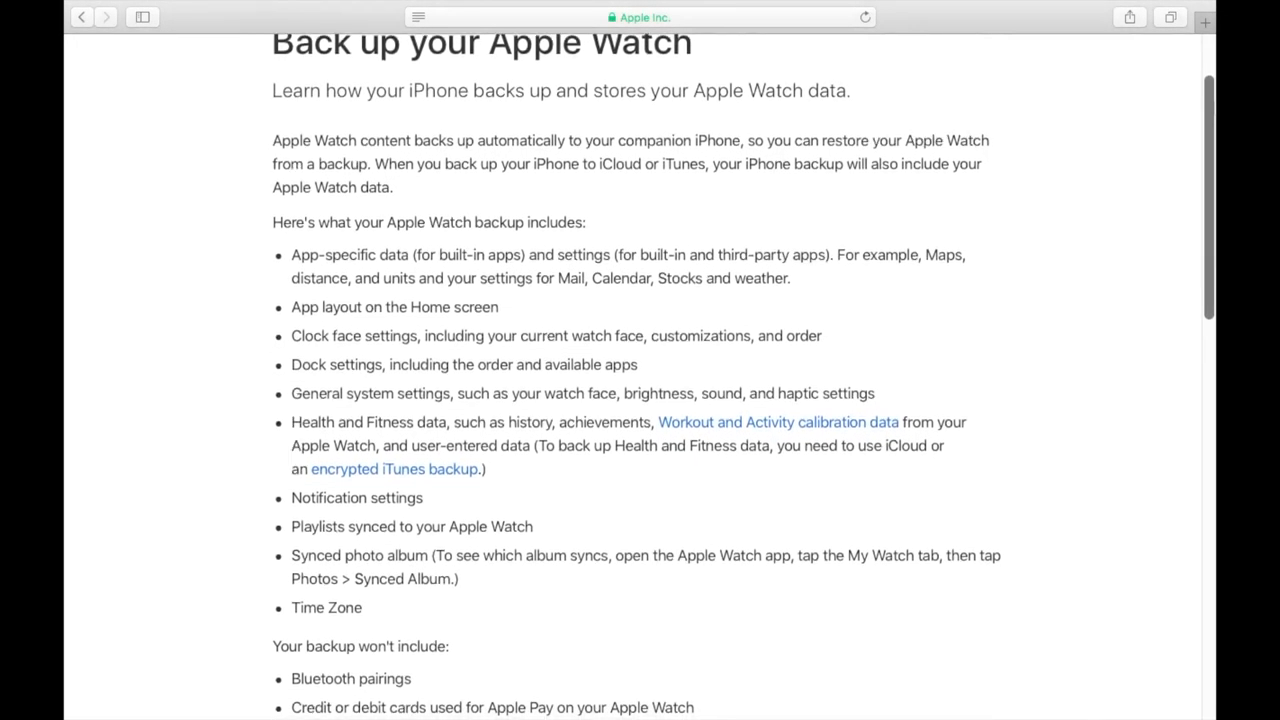
{"action": "scroll", "scroll_direction": "down", "scroll_amount": 3}
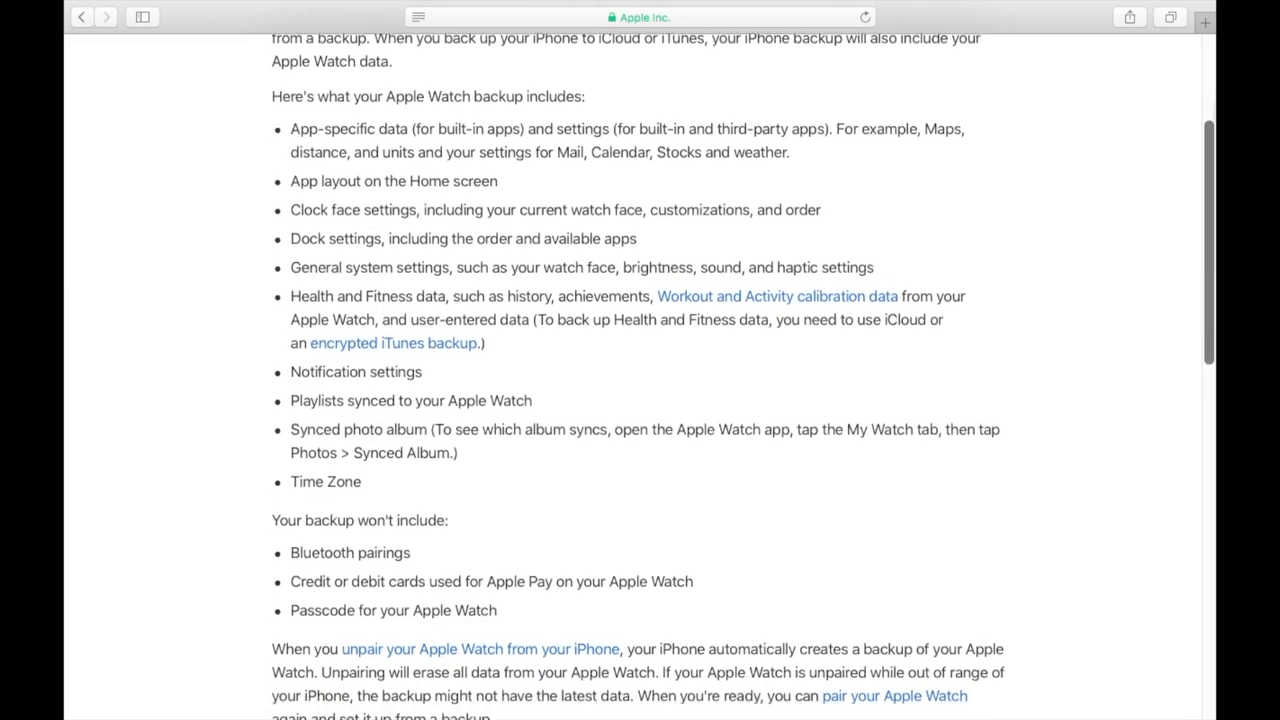
{"action": "scroll", "scroll_direction": "down", "scroll_amount": 3}
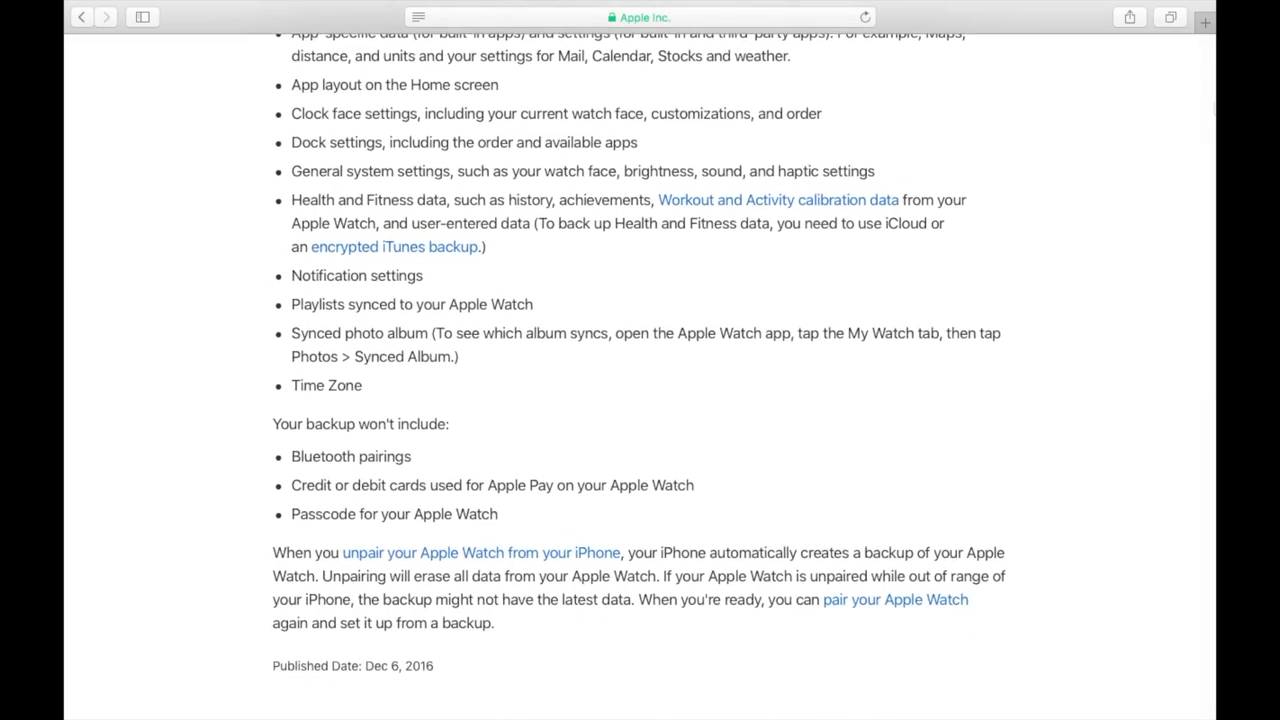
{"action": "scroll", "scroll_direction": "up", "scroll_amount": 3}
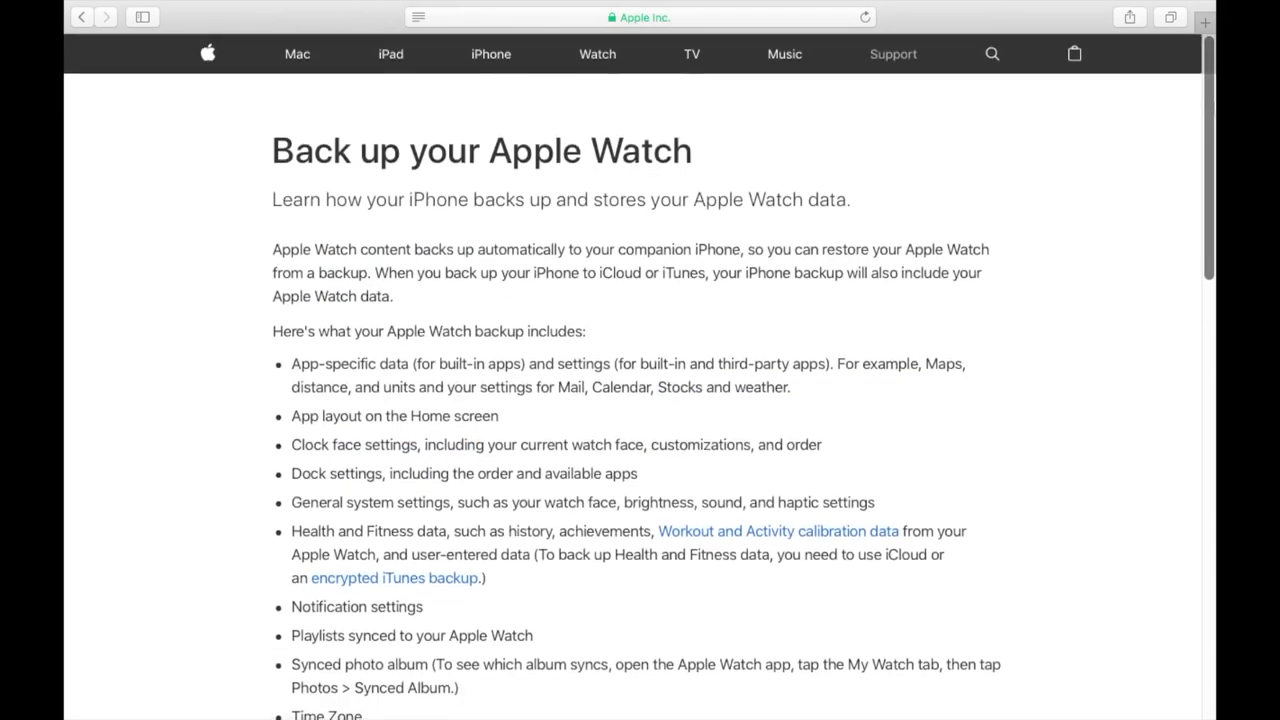